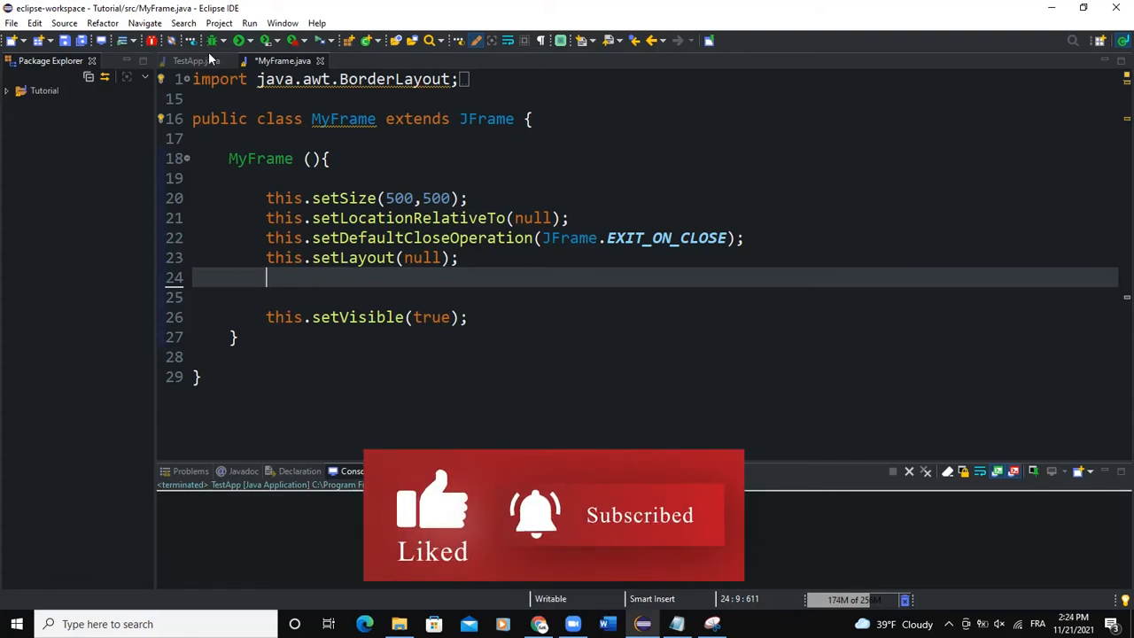
Step: After a glance at TestApp, replace the null layout with new FlowLayout() in the MyFrame constructor
{"action": "left_click", "coordinate": [192, 60]}
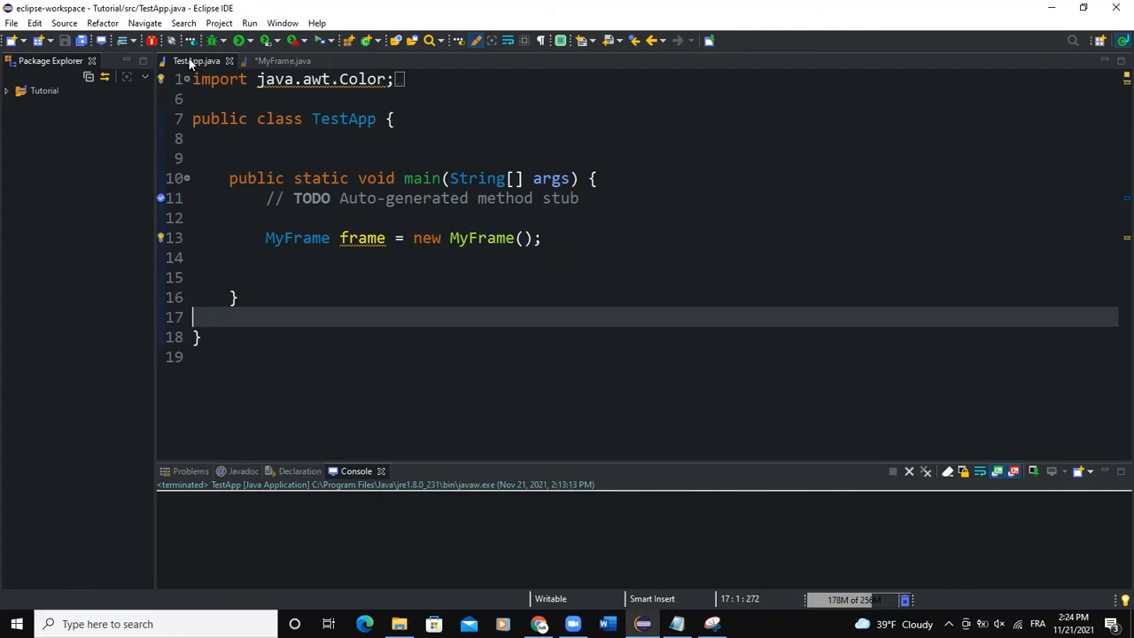
{"action": "left_click", "coordinate": [283, 60]}
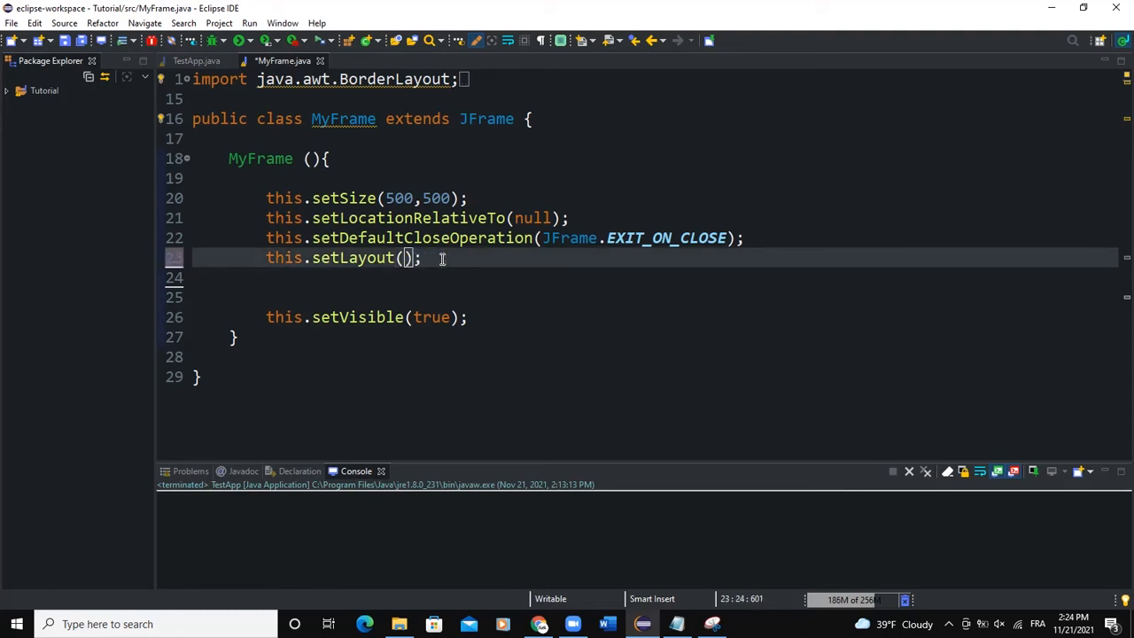
{"action": "type", "text": "new"}
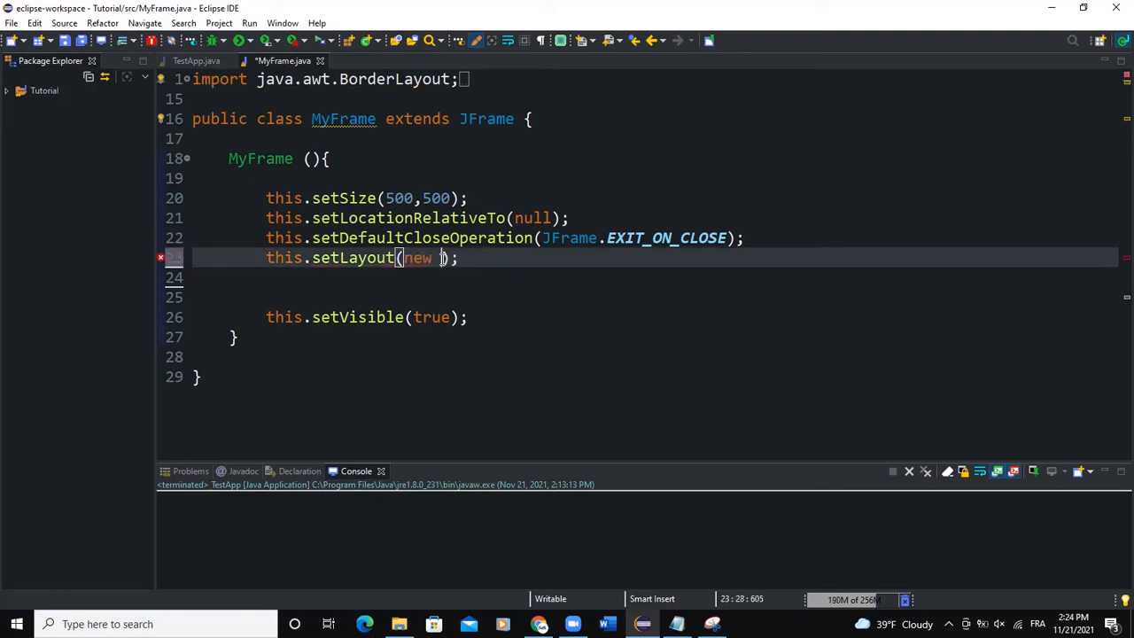
{"action": "type", "text": "FlowLayout("}
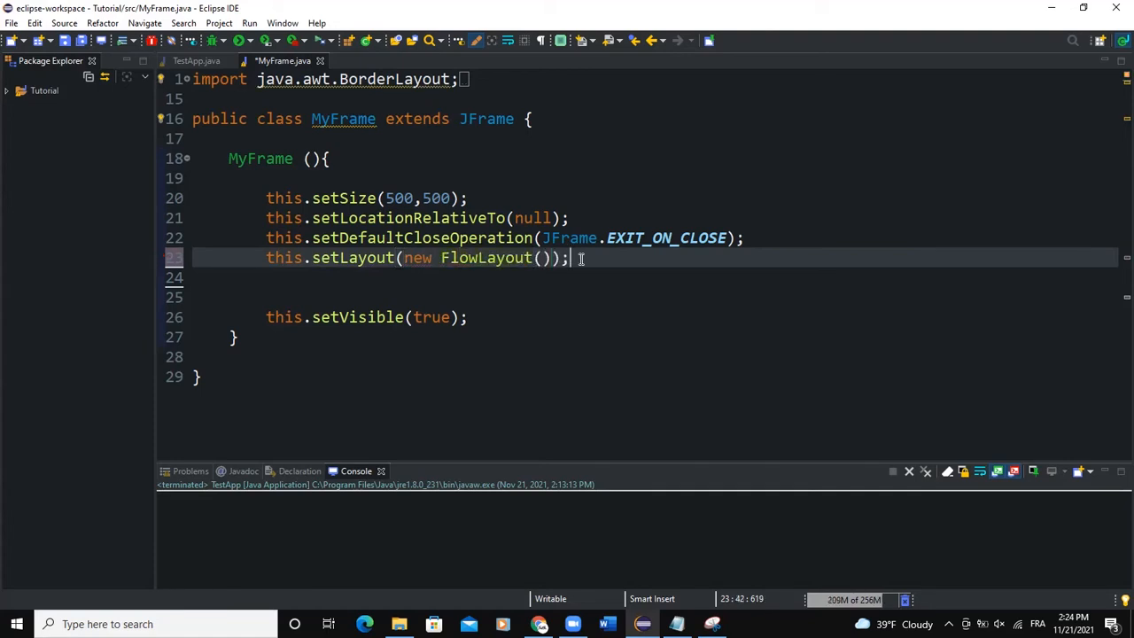
{"action": "key", "text": "Enter"}
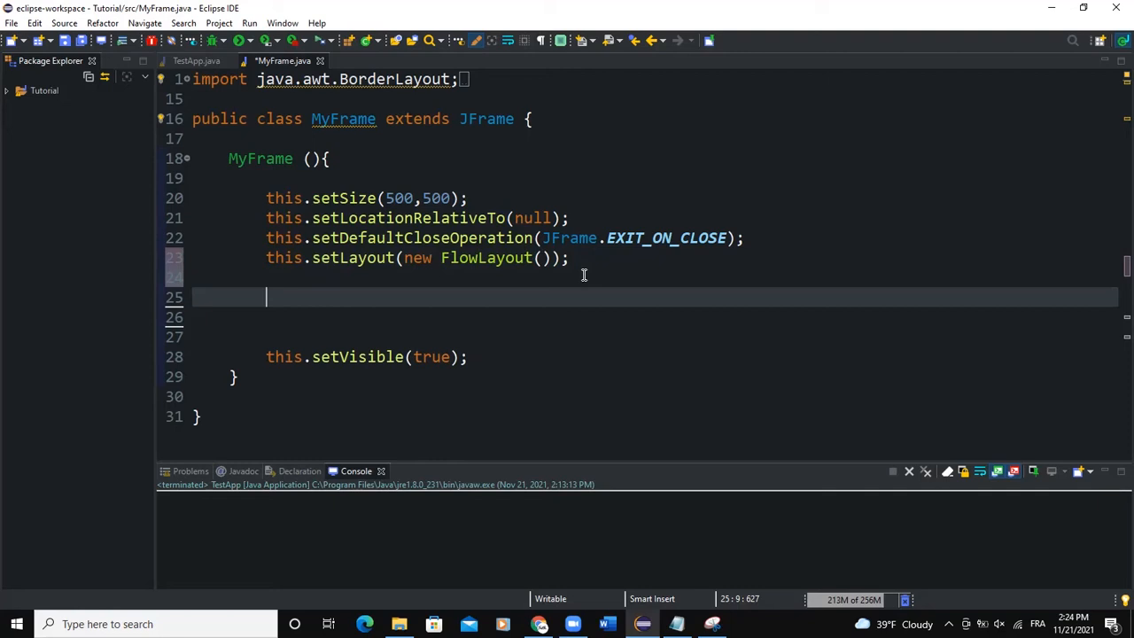
Step: Declare JTextArea textarea = new JTextArea(100,100) in the constructor
{"action": "type", "text": "J"}
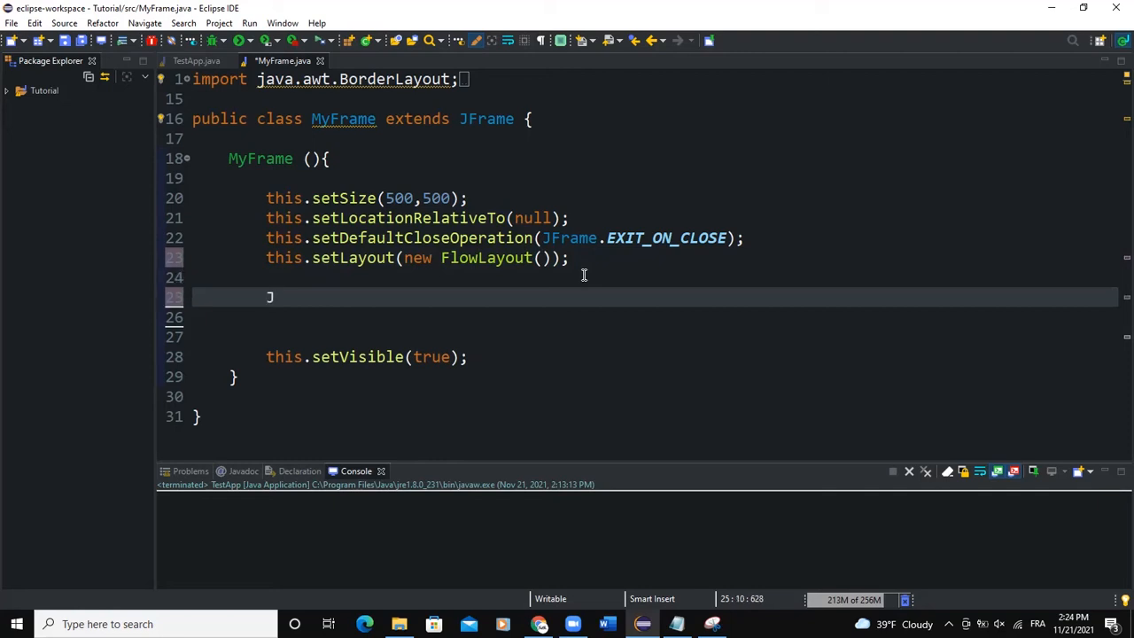
{"action": "type", "text": "TextArea te"}
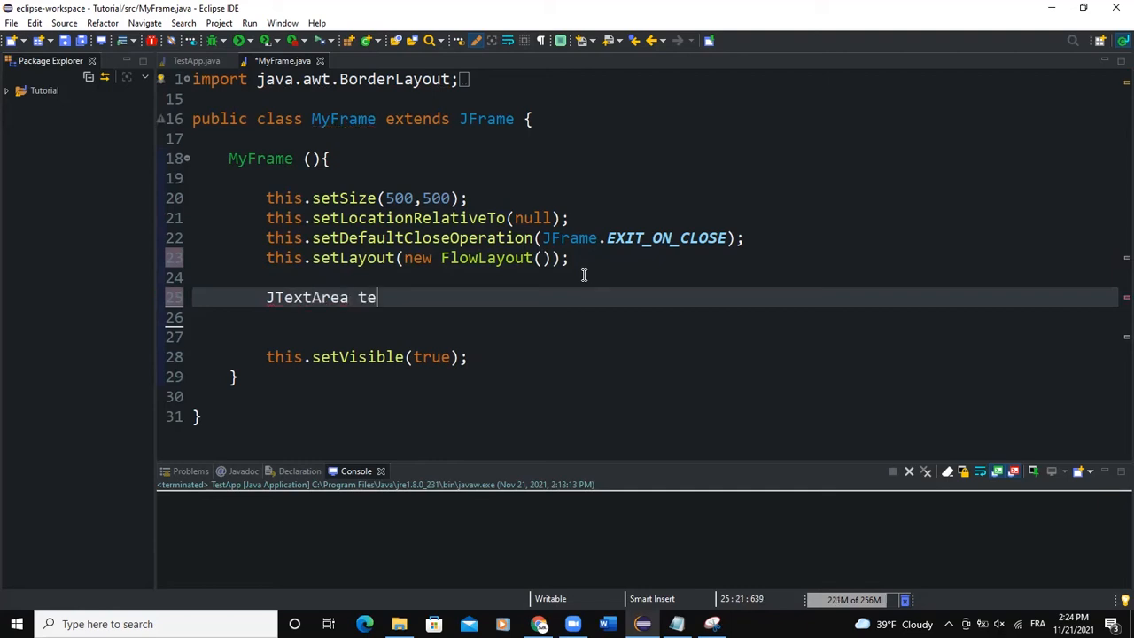
{"action": "type", "text": "xtarea"}
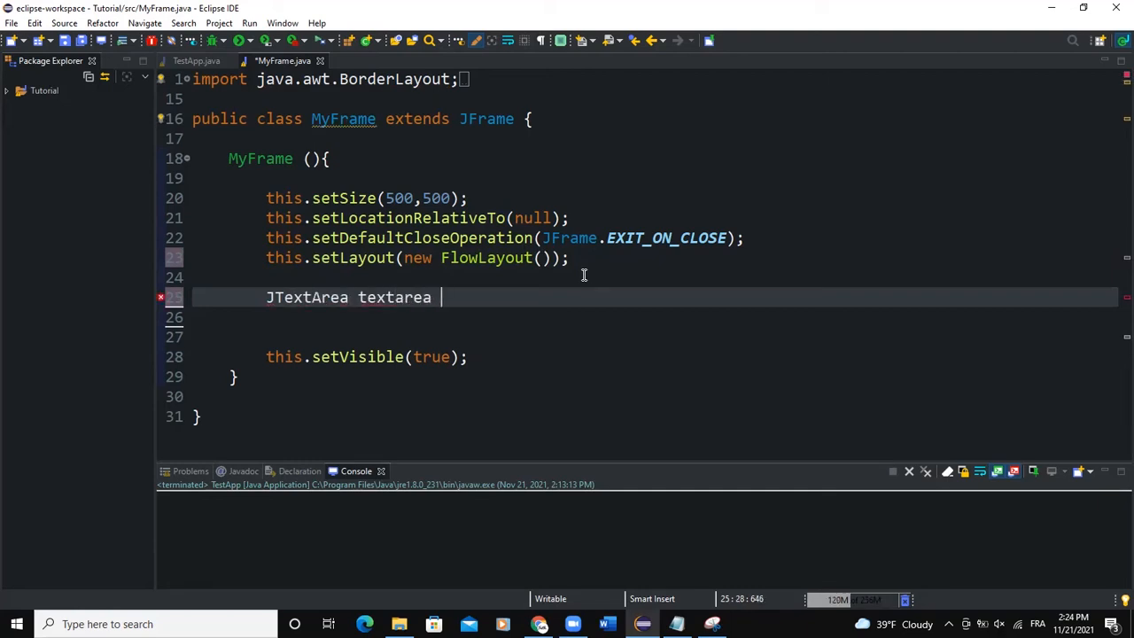
{"action": "type", "text": "= new JT"}
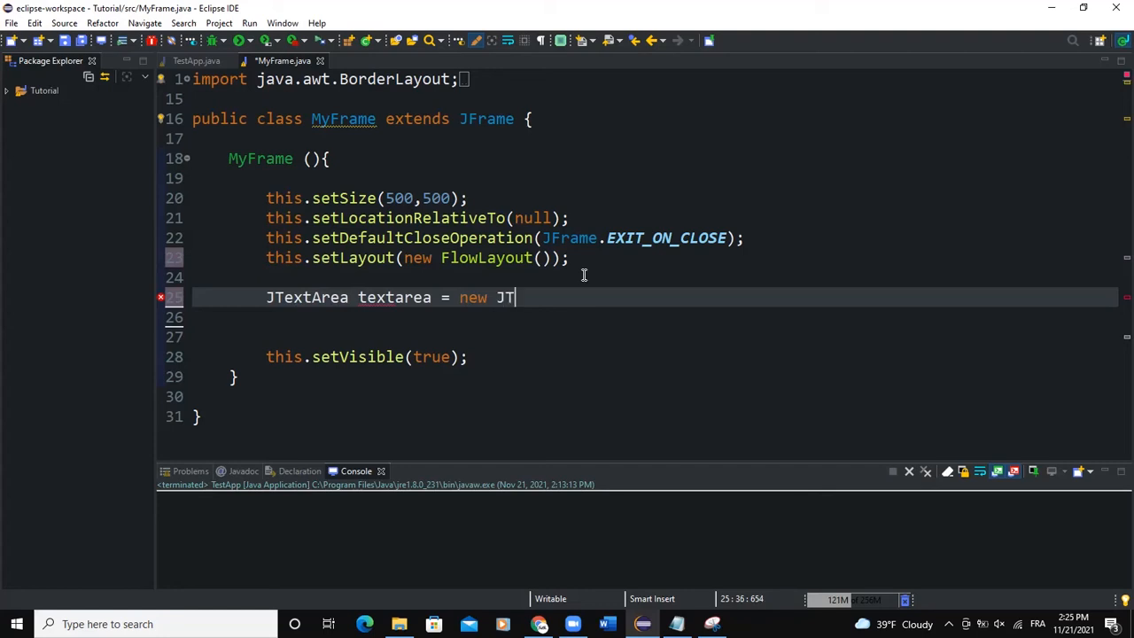
{"action": "type", "text": "extArea()"}
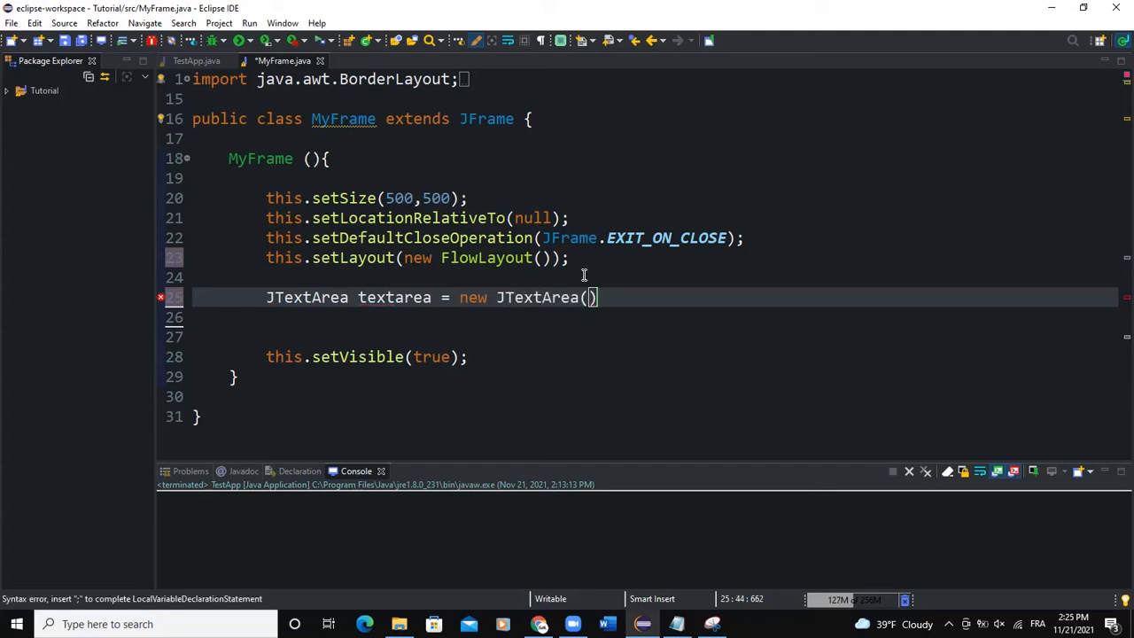
{"action": "type", "text": "100,"}
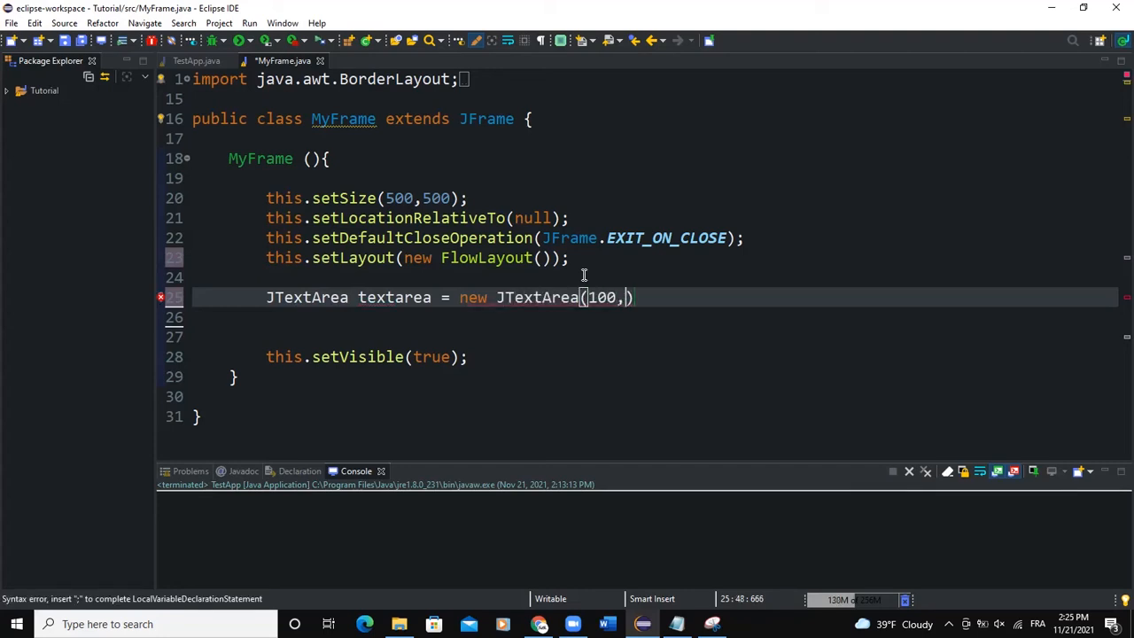
{"action": "type", "text": "100"}
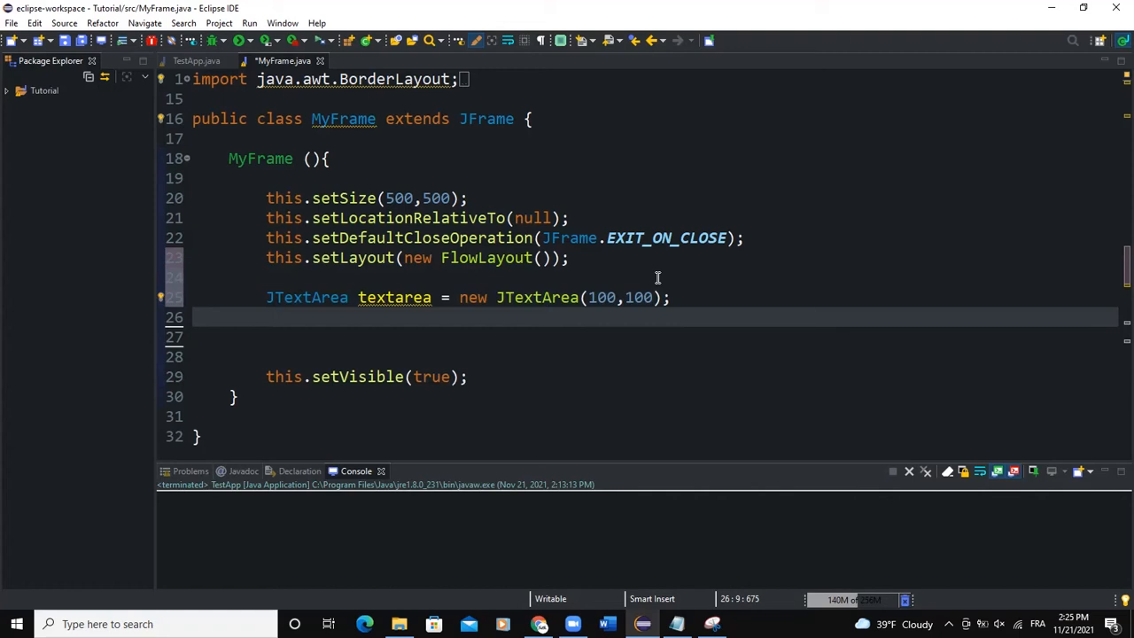
Step: Declare JScrollPane scrollPane = new JScrollPane(textarea) wrapping the text area
{"action": "type", "text": "J"}
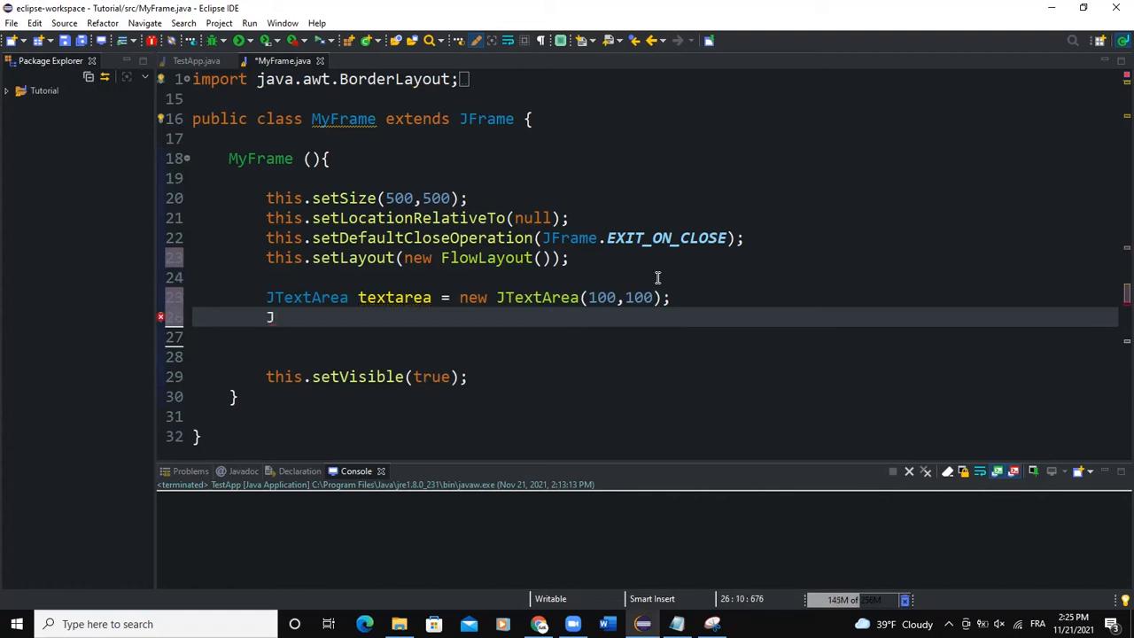
{"action": "type", "text": "ScrollPane"}
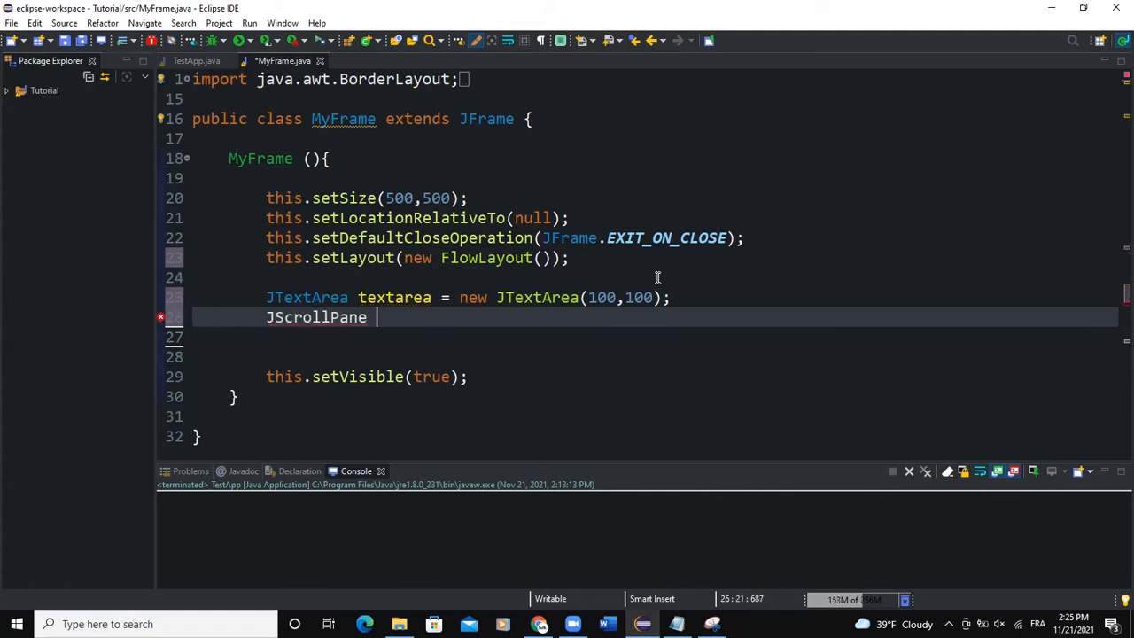
{"action": "type", "text": "scrollPane"}
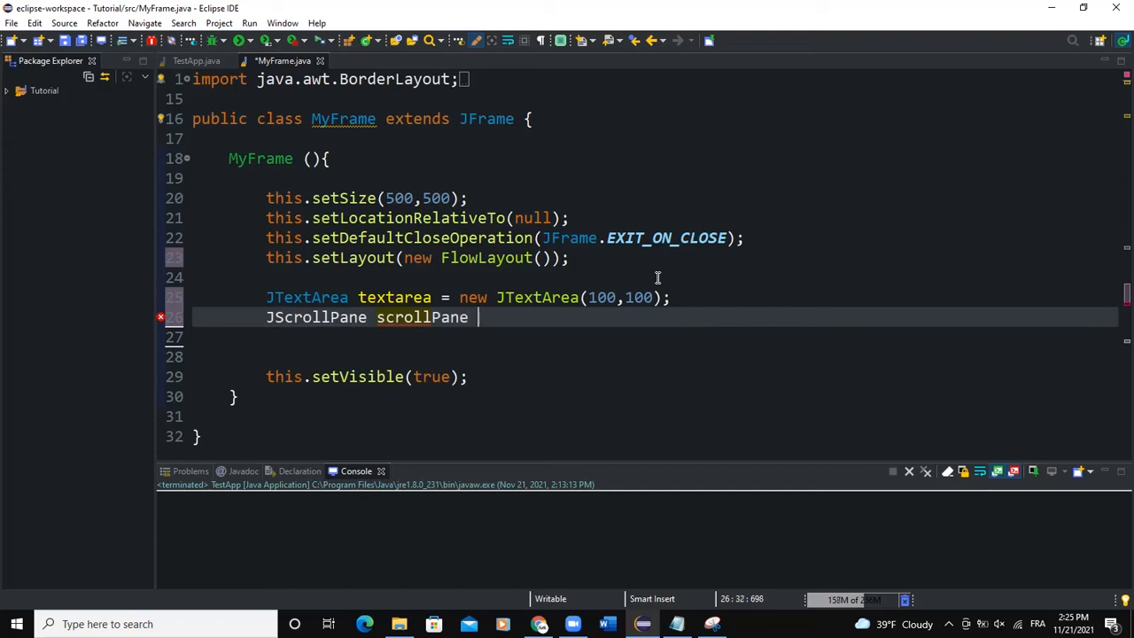
{"action": "type", "text": "= new JS"}
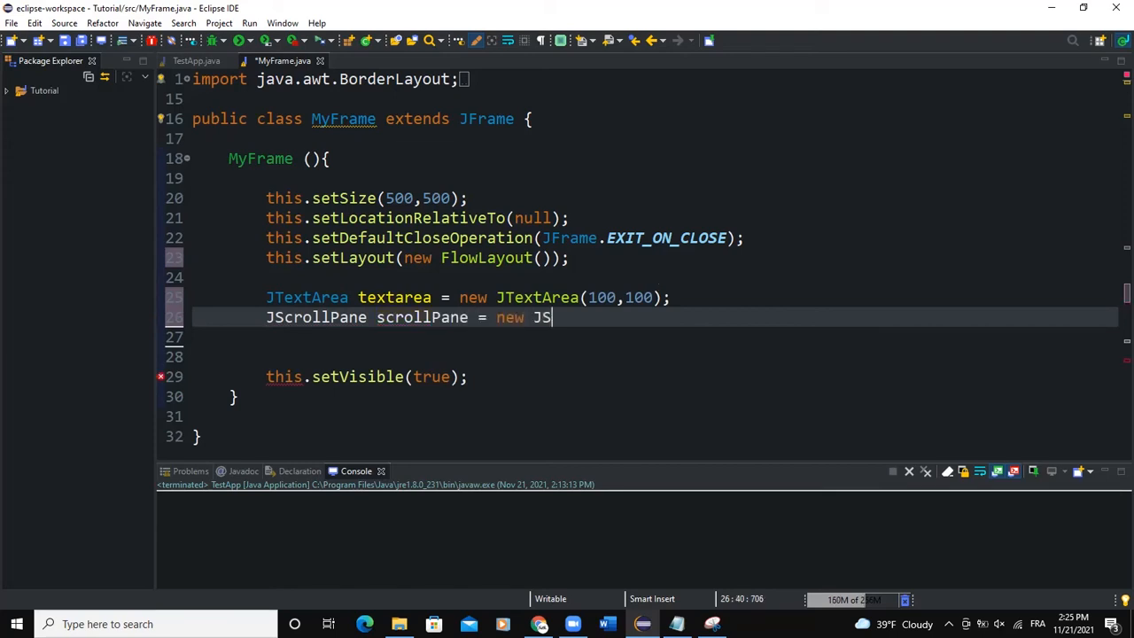
{"action": "type", "text": "crollPane(t"}
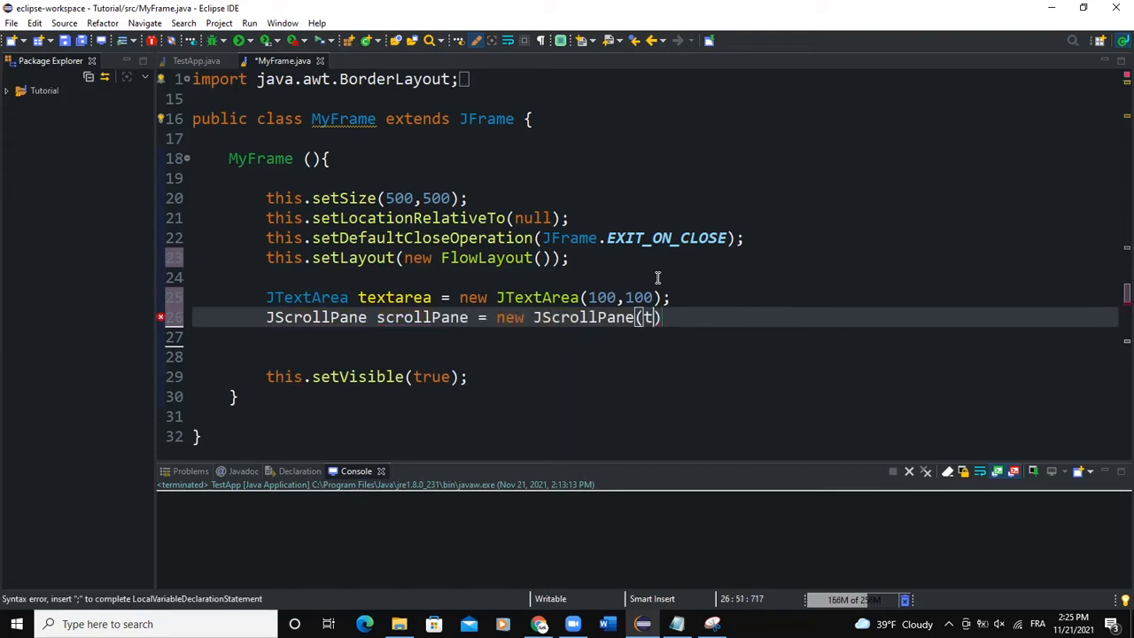
{"action": "type", "text": "exta"}
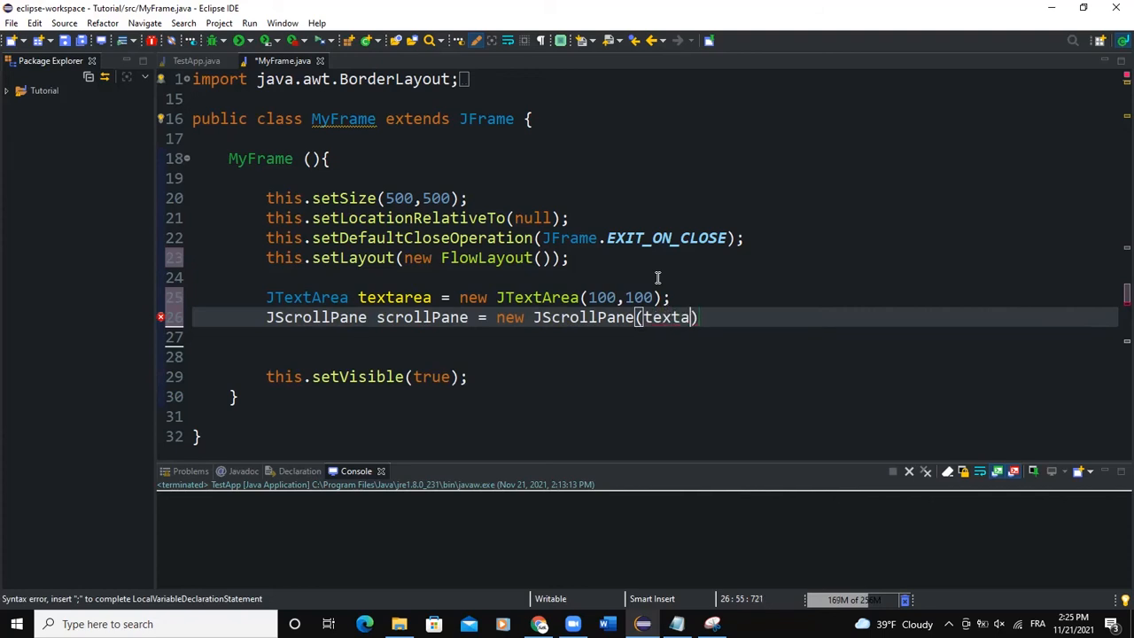
{"action": "type", "text": "rea"}
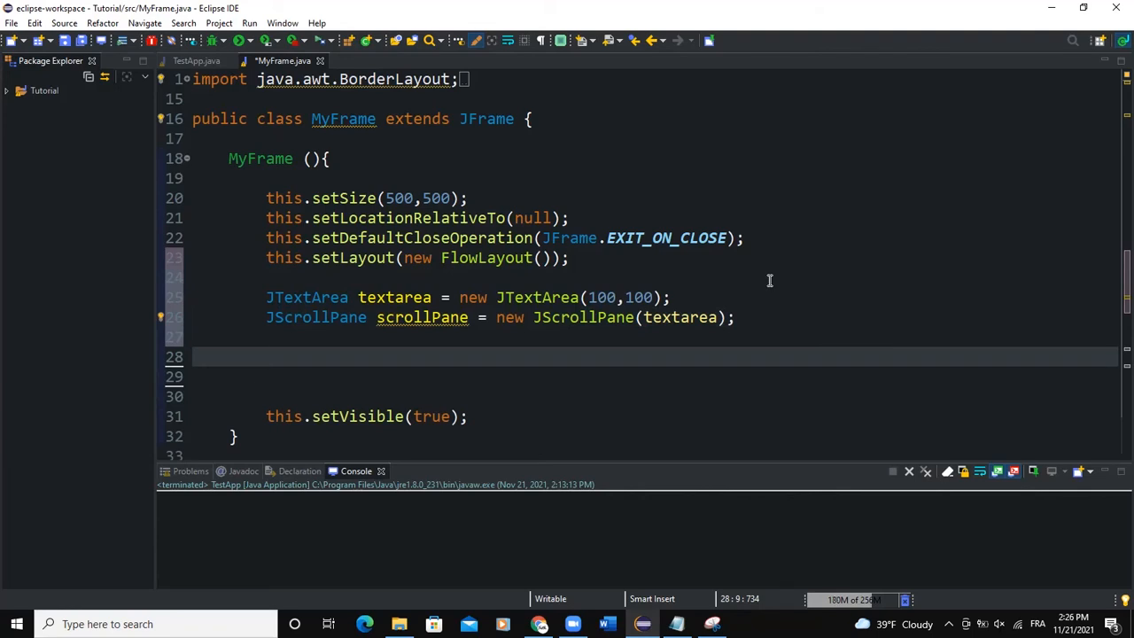
Step: Add scrollPane via this.getContentPane().add(...) and run the app to show the frame
{"action": "type", "text": "this"}
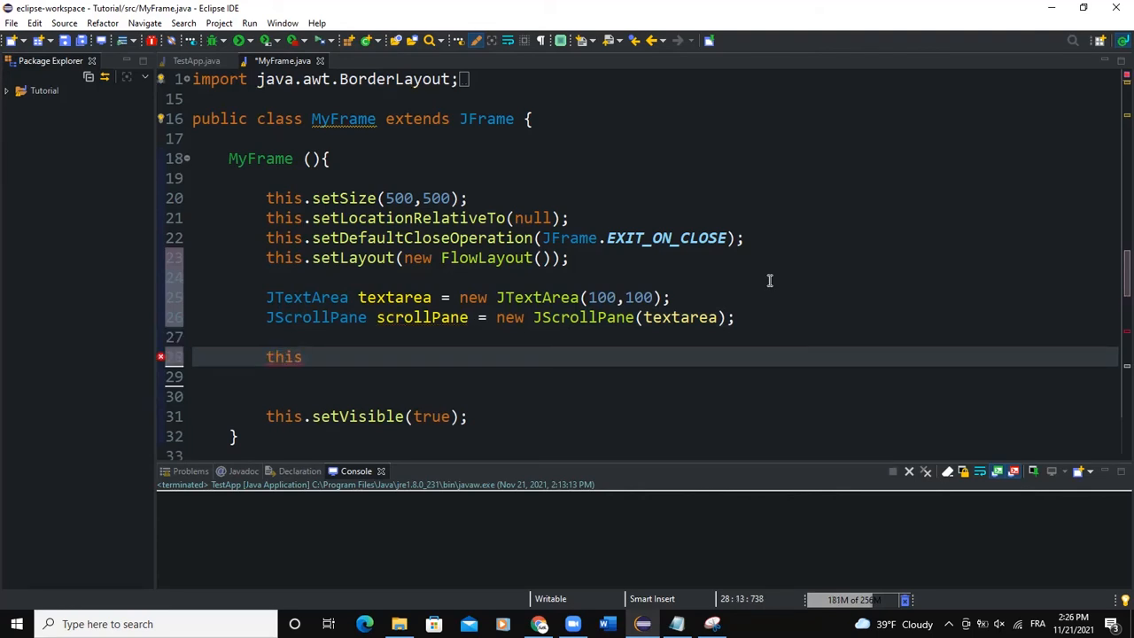
{"action": "type", "text": "."}
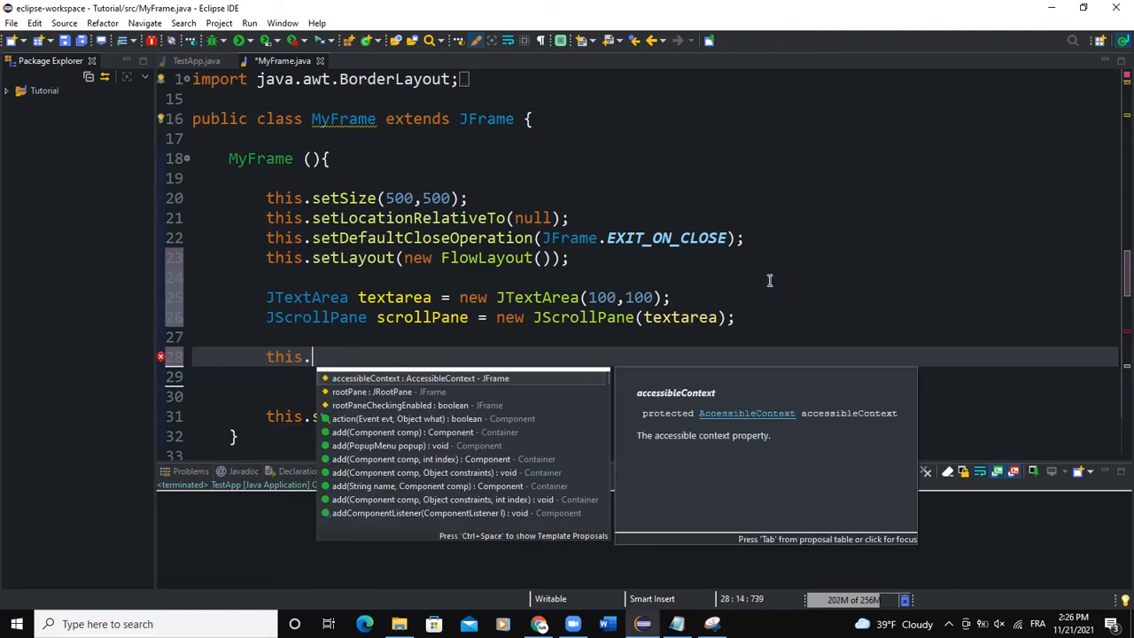
{"action": "type", "text": "getContentPane();"}
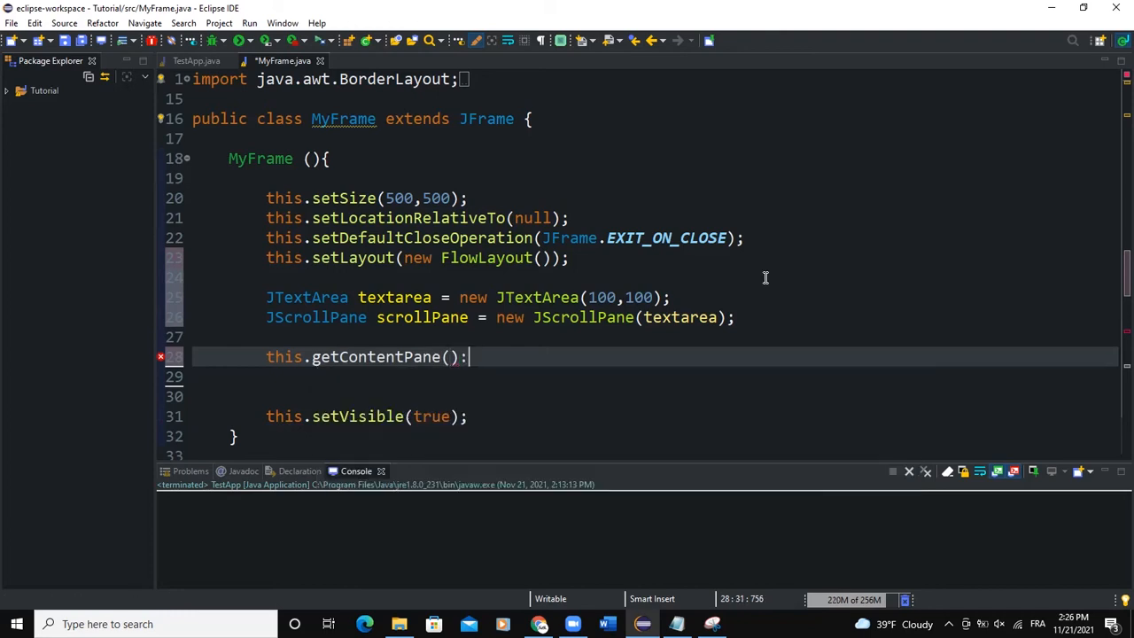
{"action": "type", "text": "."}
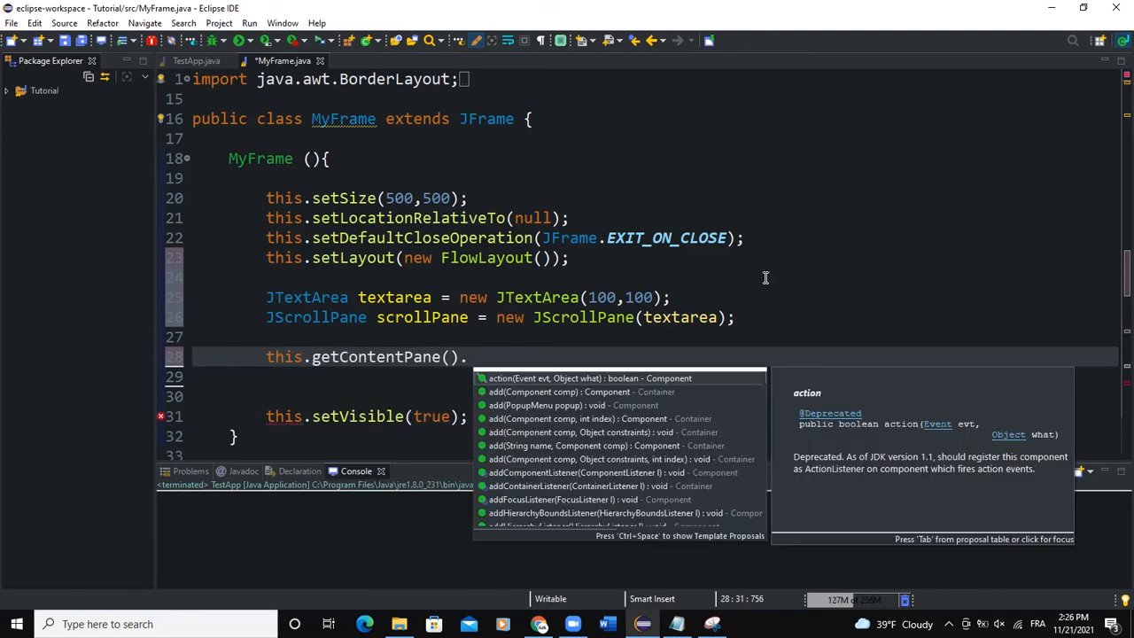
{"action": "type", "text": "add(scrollPane);"}
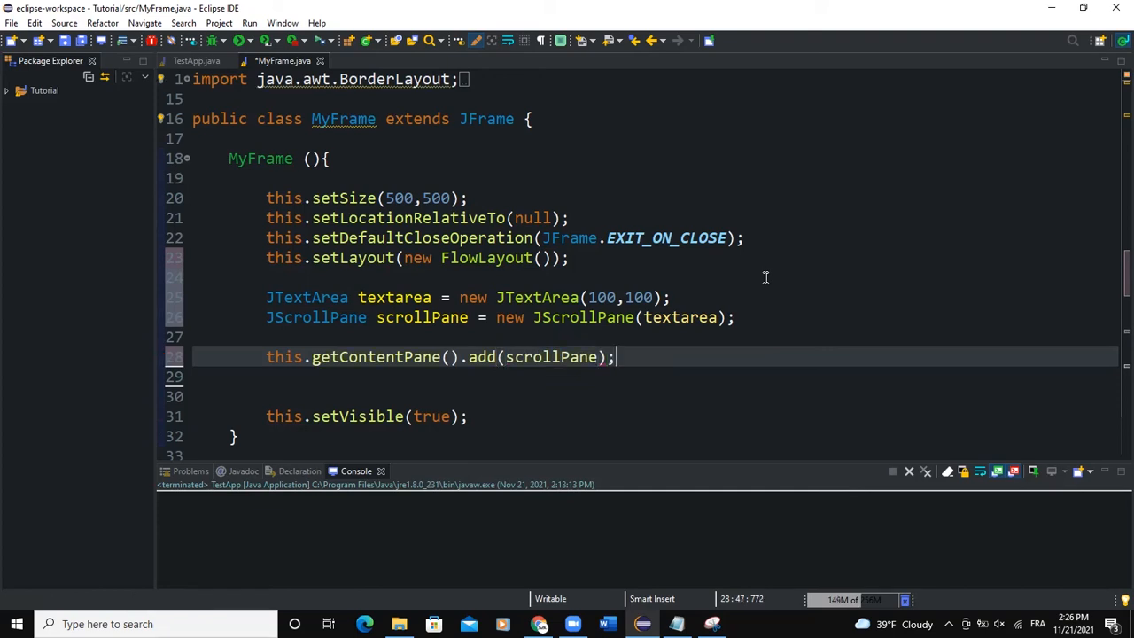
{"action": "left_click", "coordinate": [252, 41]}
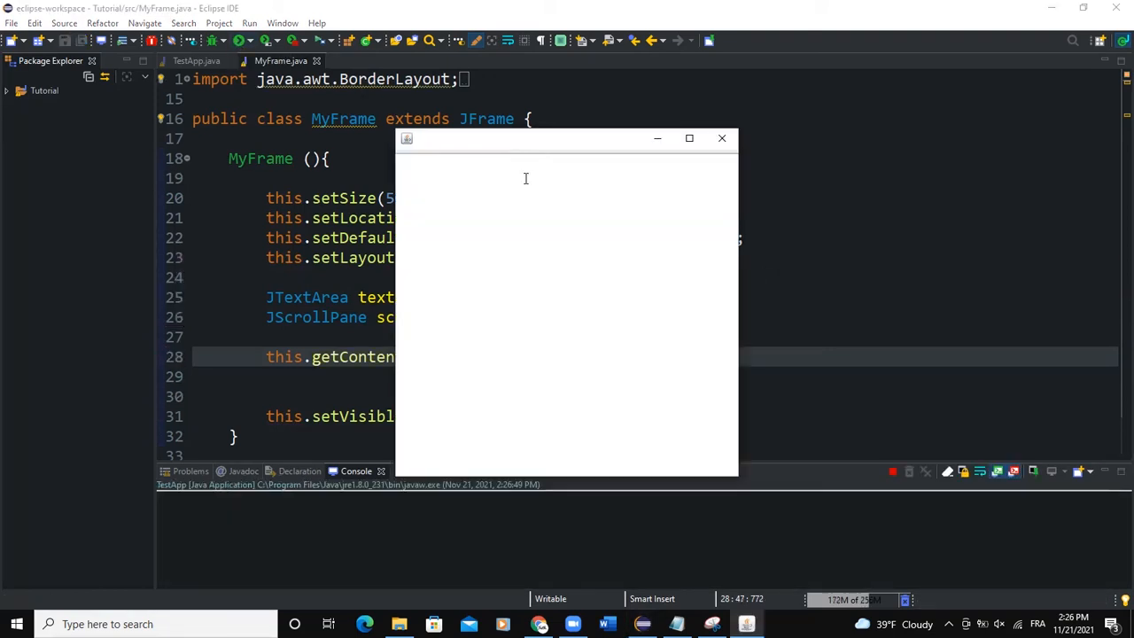
{"action": "mouse_move", "coordinate": [681, 154]}
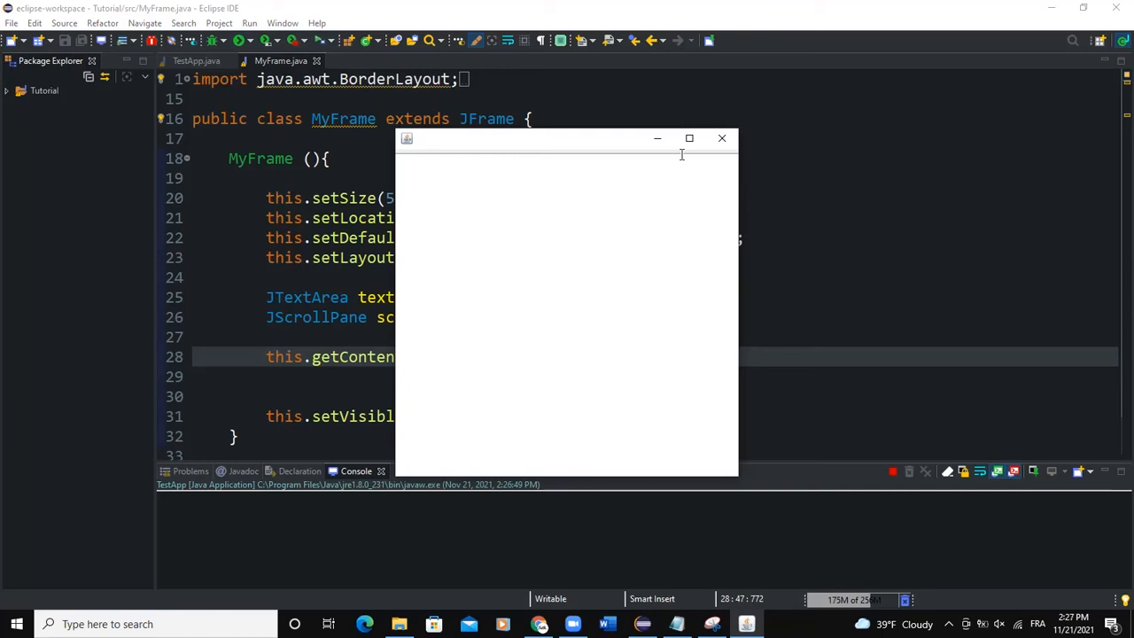
Step: Close the window, try new JTextArea row/column values (50,50 then 40,30) and relaunch
{"action": "left_click", "coordinate": [721, 138]}
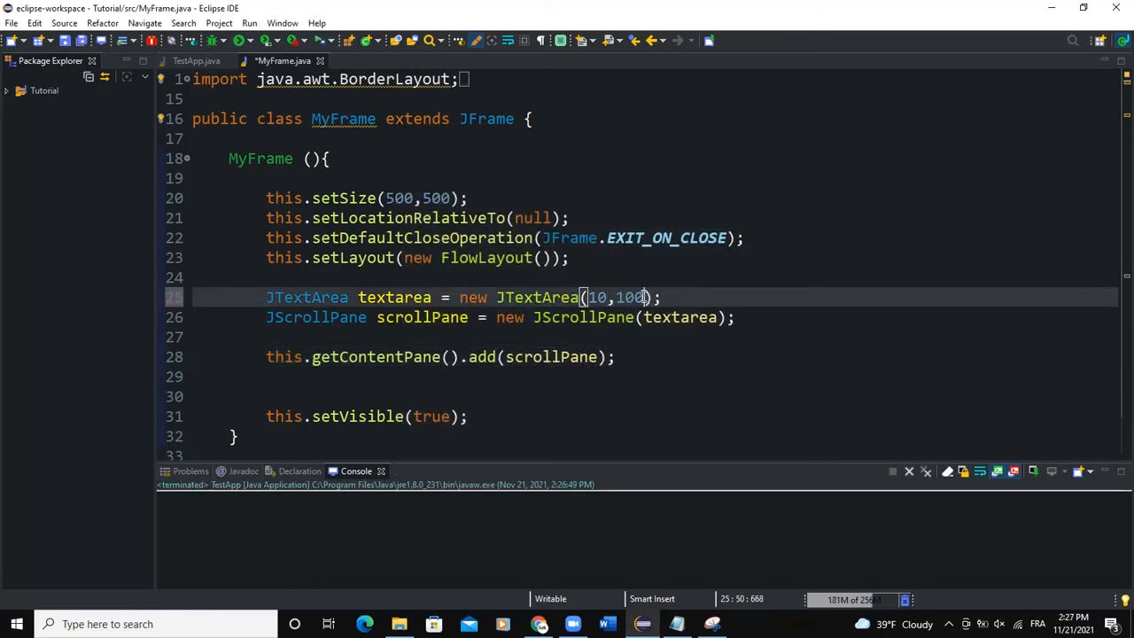
{"action": "key", "text": "BackSpace"}
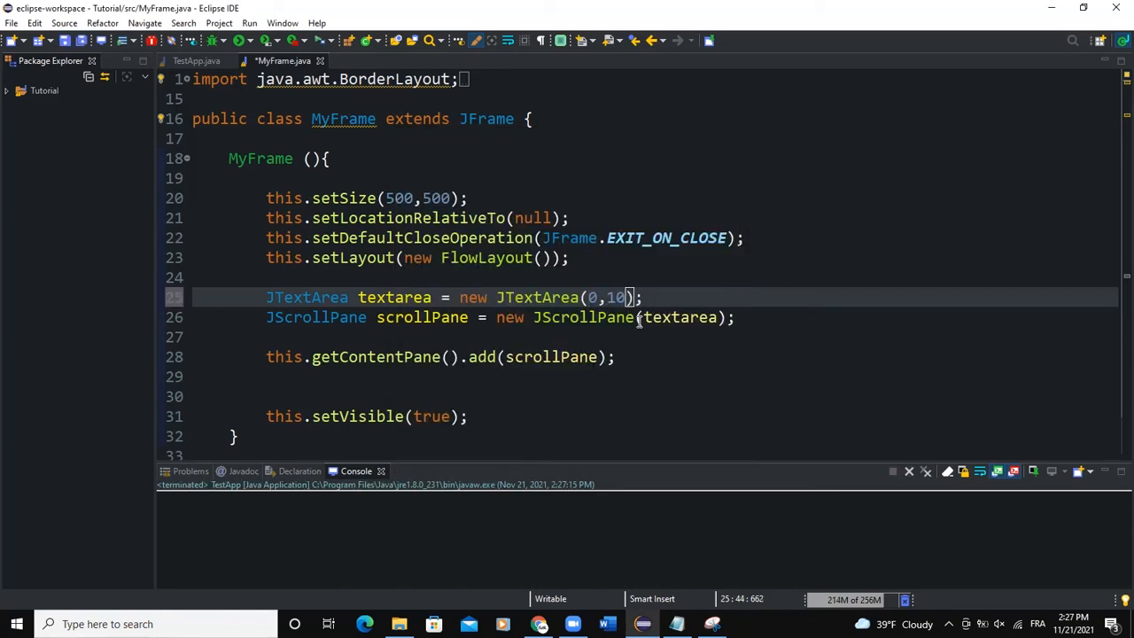
{"action": "type", "text": "50,50"}
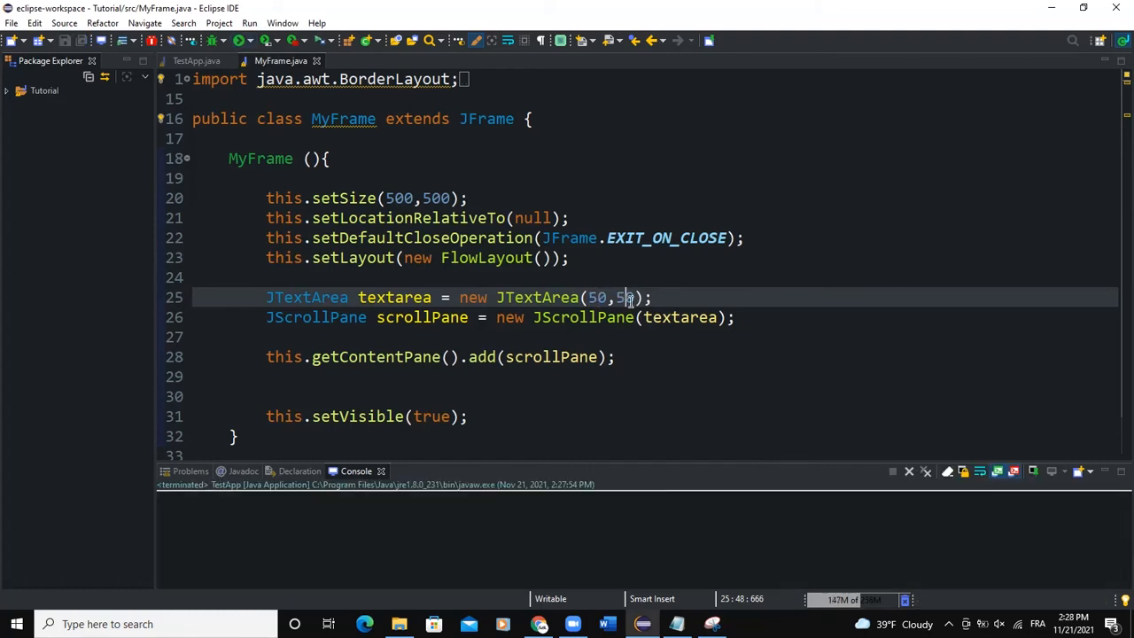
{"action": "type", "text": "40,30"}
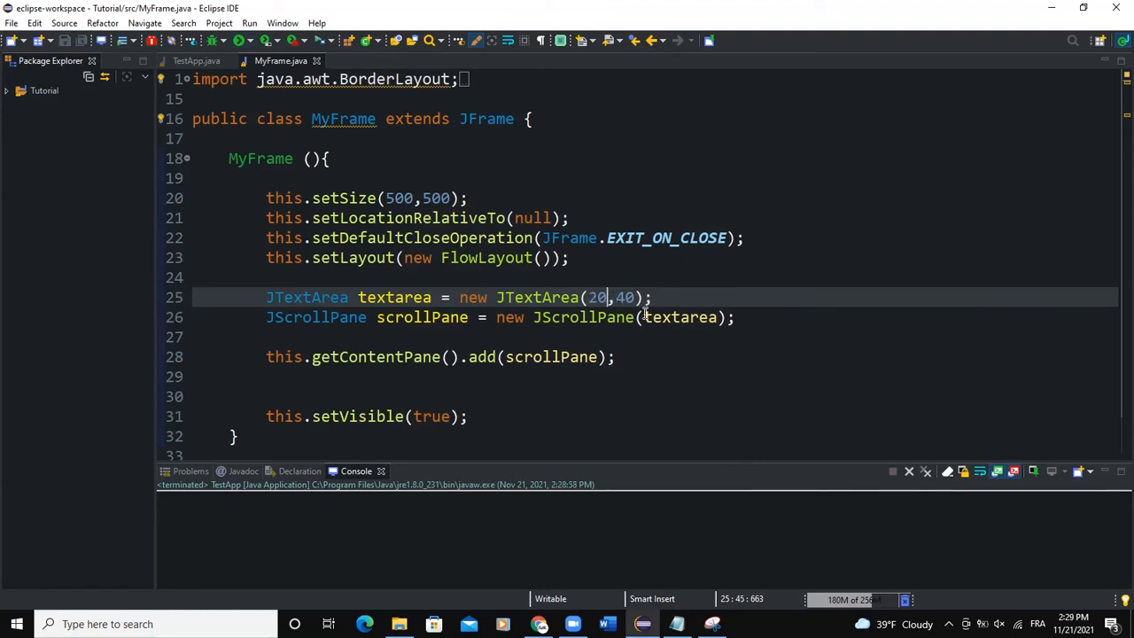
{"action": "left_click", "coordinate": [248, 39]}
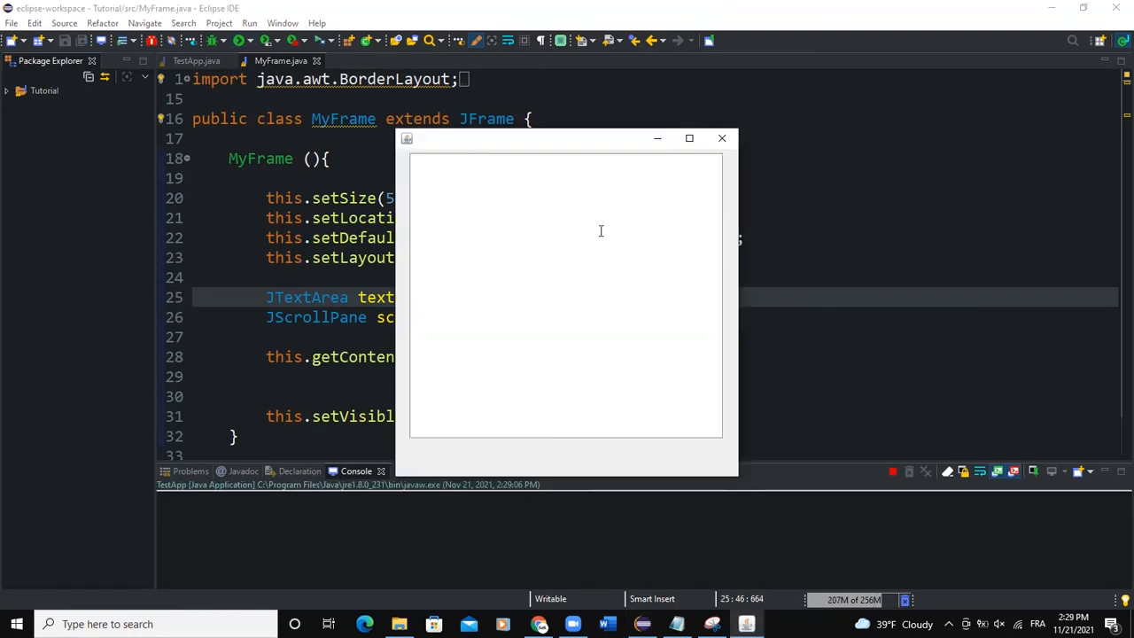
{"action": "mouse_move", "coordinate": [624, 283]}
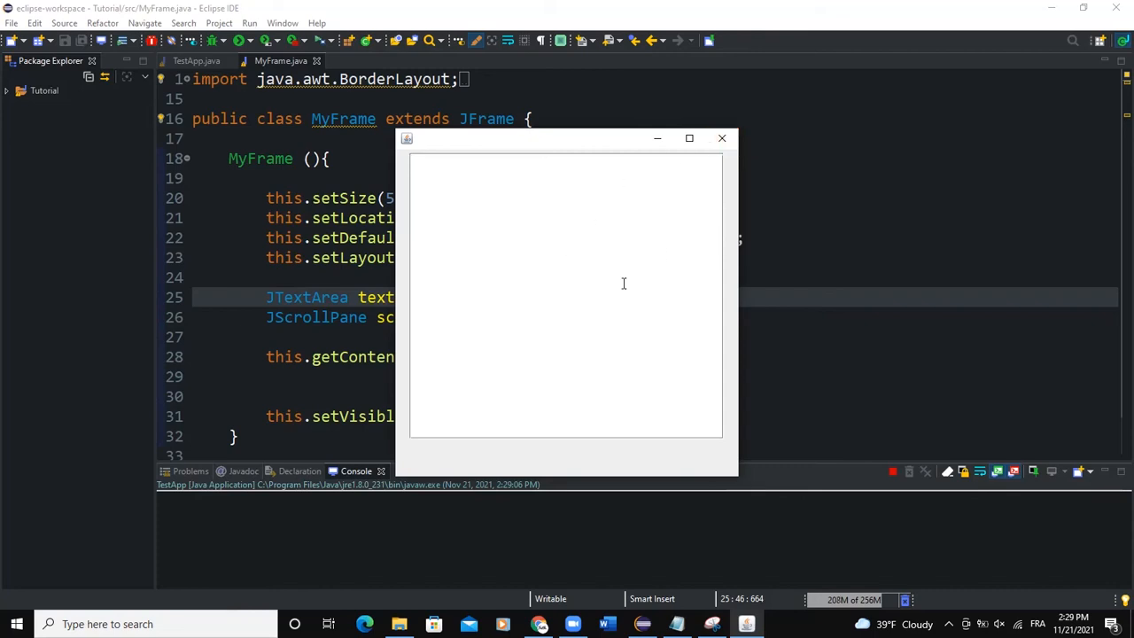
Step: Type a run of test 'g' characters into the running window's text area
{"action": "type", "text": "ggggggggggggggg"}
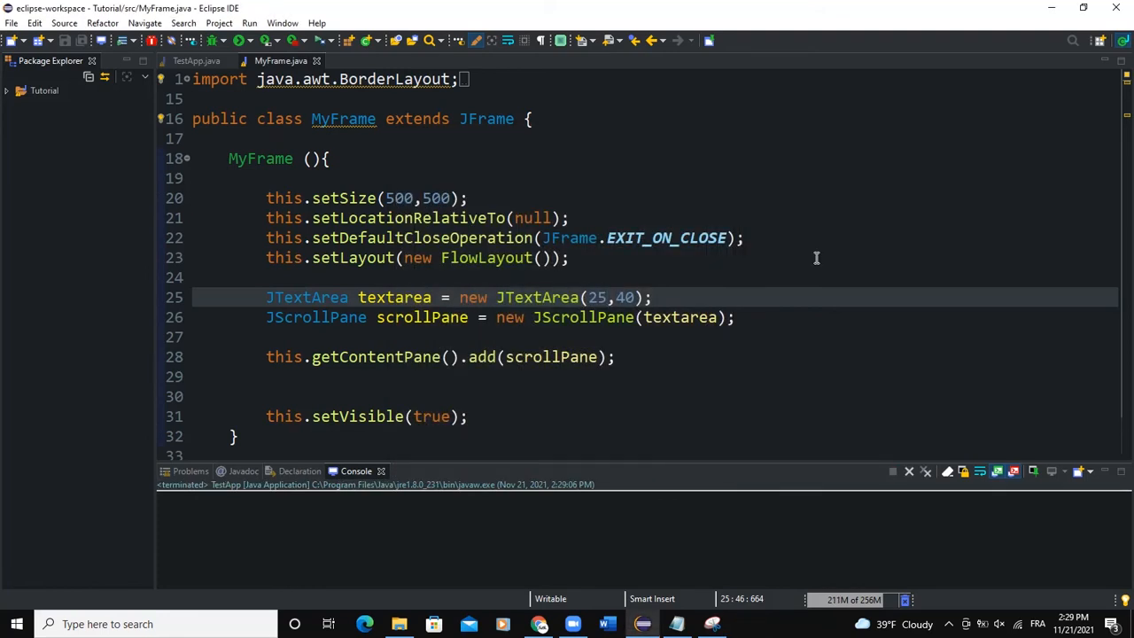
{"action": "mouse_move", "coordinate": [634, 366]}
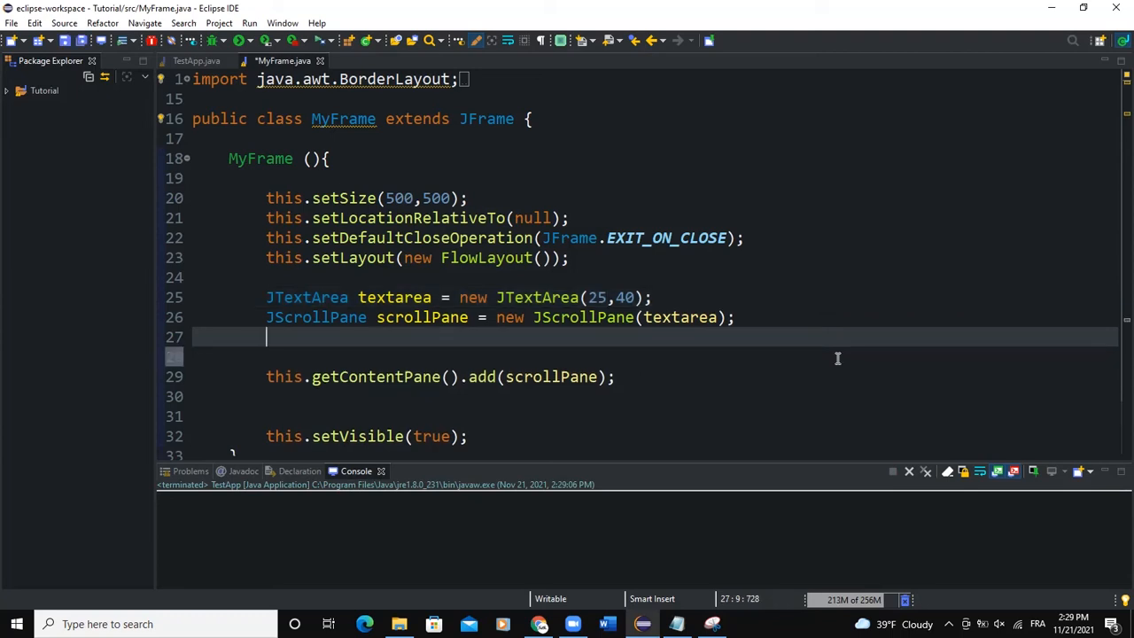
Step: Set scrollPane's horizontal scrollbar policy to JScrollPane.HORIZONTAL_SCROLLBAR_ALWAYS
{"action": "type", "text": "scrollPane"}
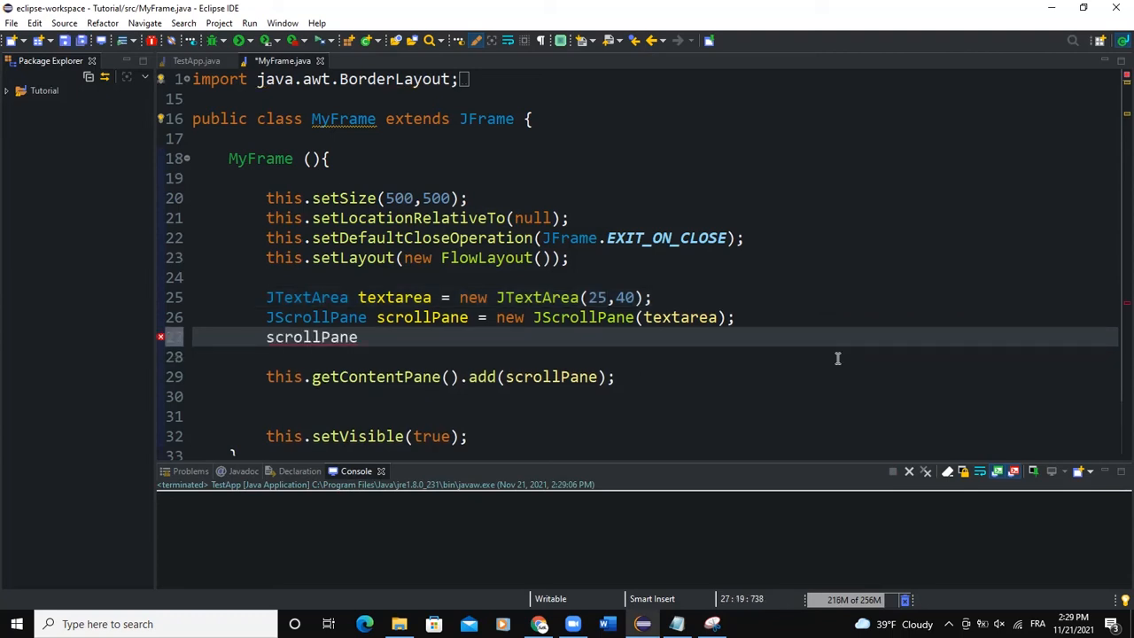
{"action": "type", "text": ".setHorizo"}
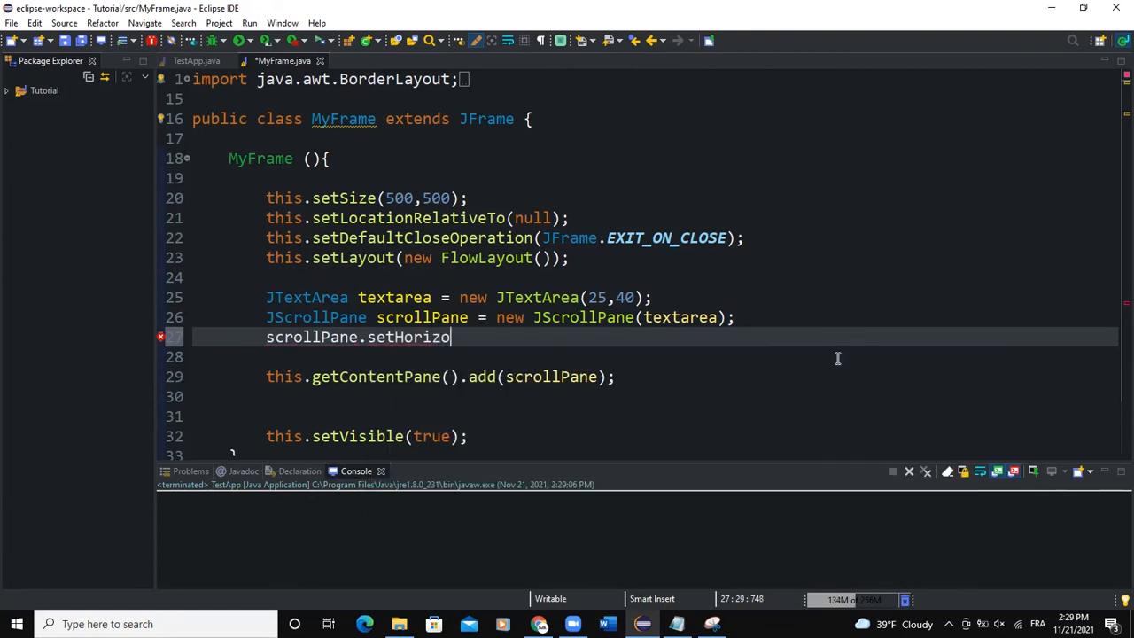
{"action": "type", "text": "ntal"}
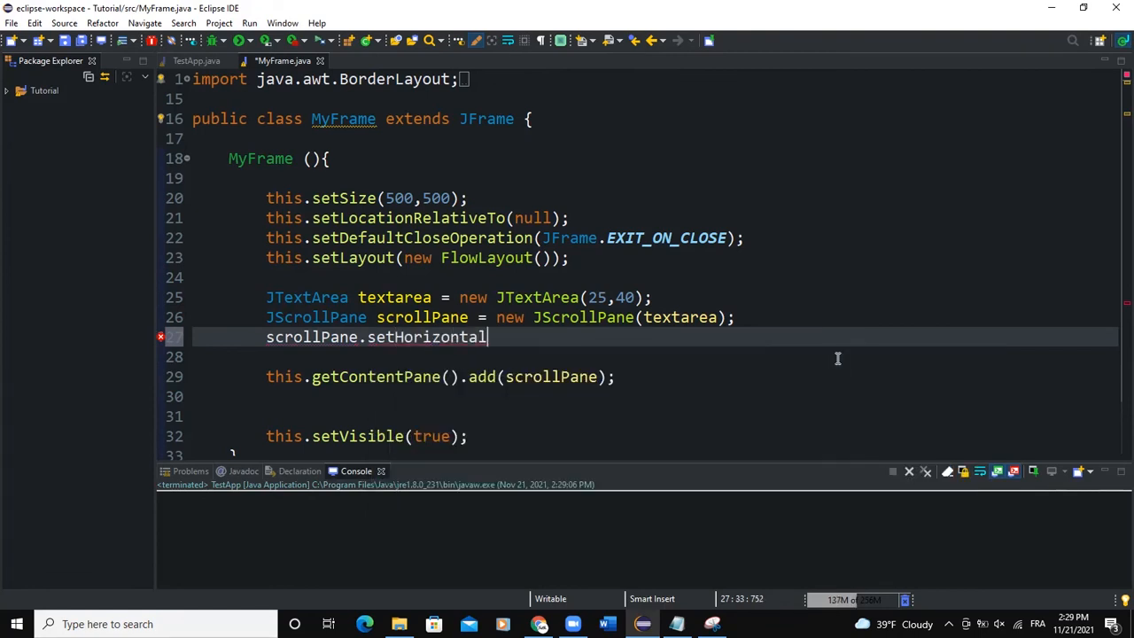
{"action": "type", "text": "ScrollBarPoli"}
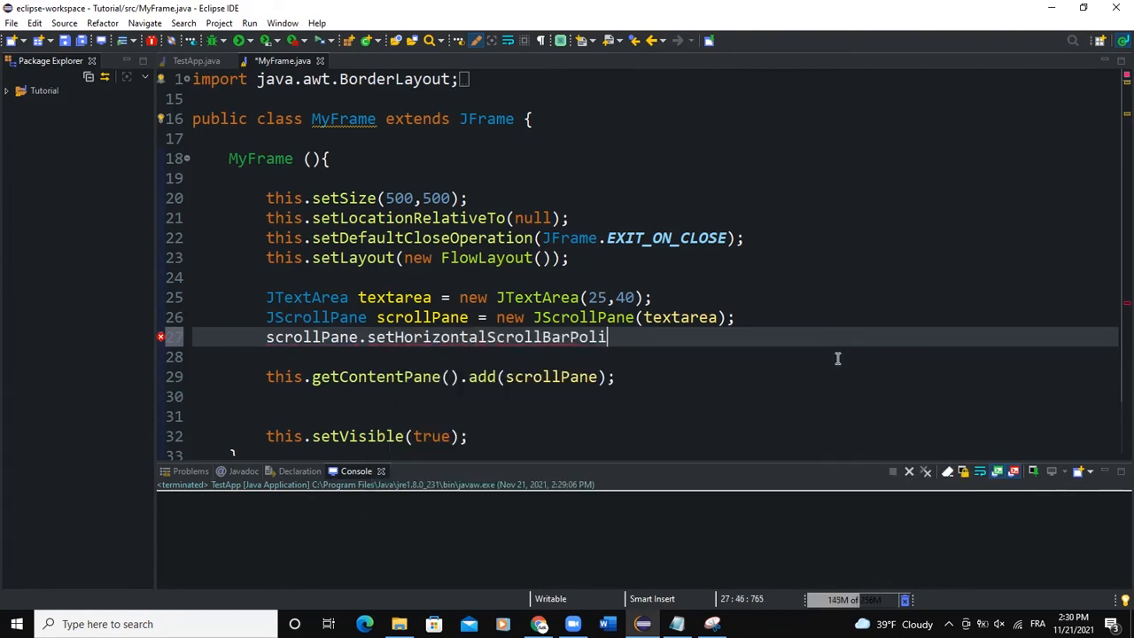
{"action": "type", "text": "(JScro"}
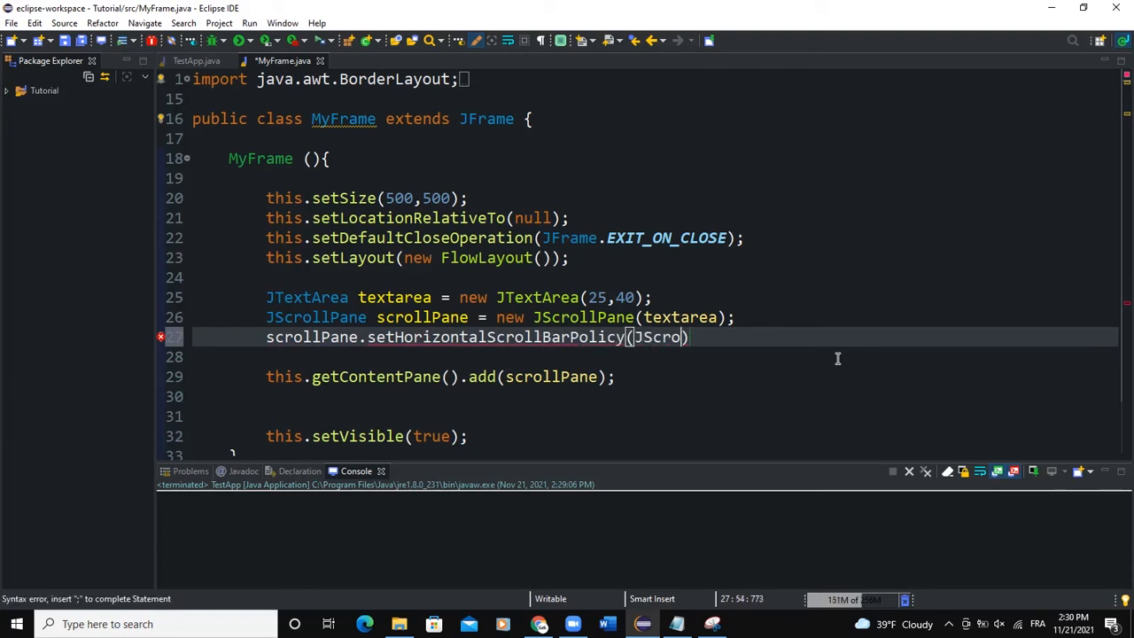
{"action": "type", "text": "JScrollPane.HORIZONTAL_SCROLLBAR_ALWAYS"}
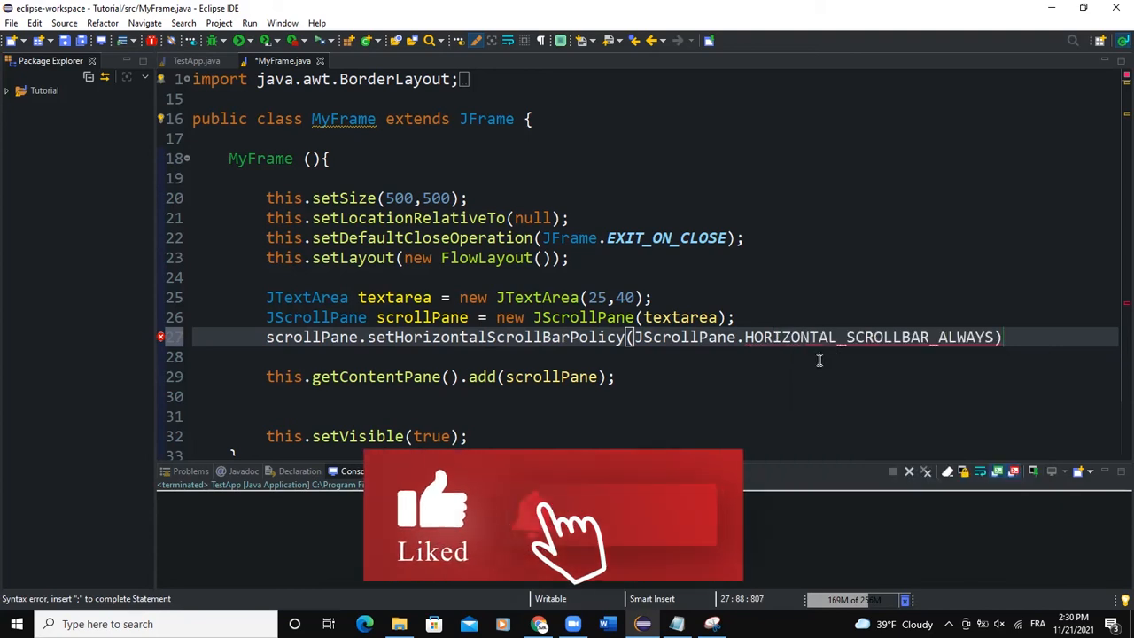
{"action": "type", "text": ";"}
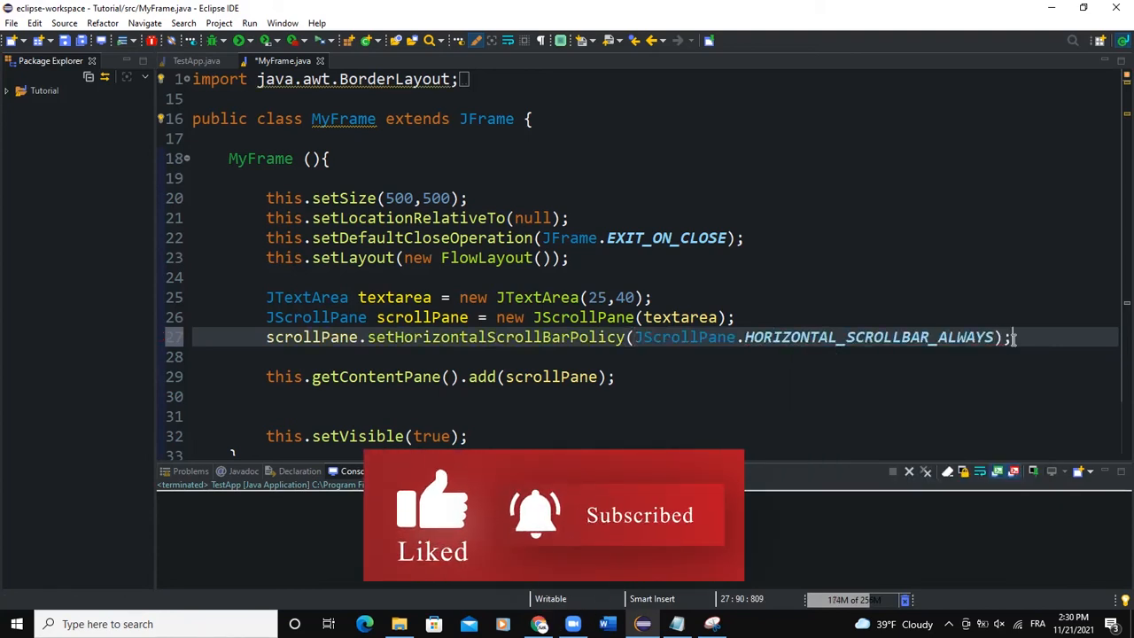
Step: Begin scrollPane.setVerticalScrollBarPolicy(JScrollPane...) via content assist
{"action": "type", "text": "scrollPane.set"}
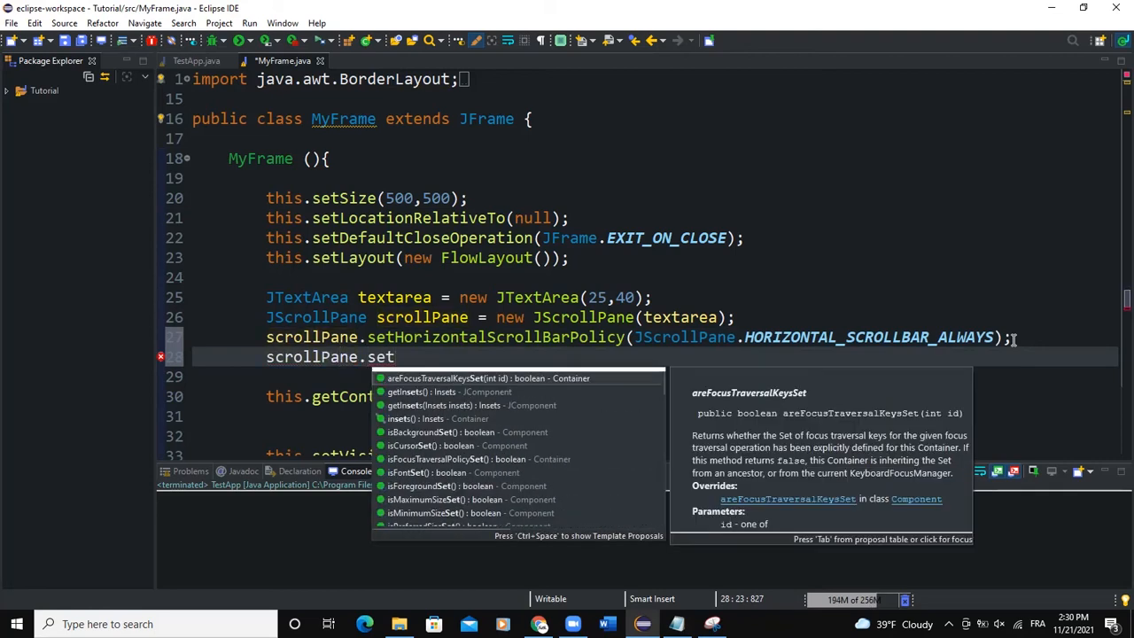
{"action": "type", "text": "V"}
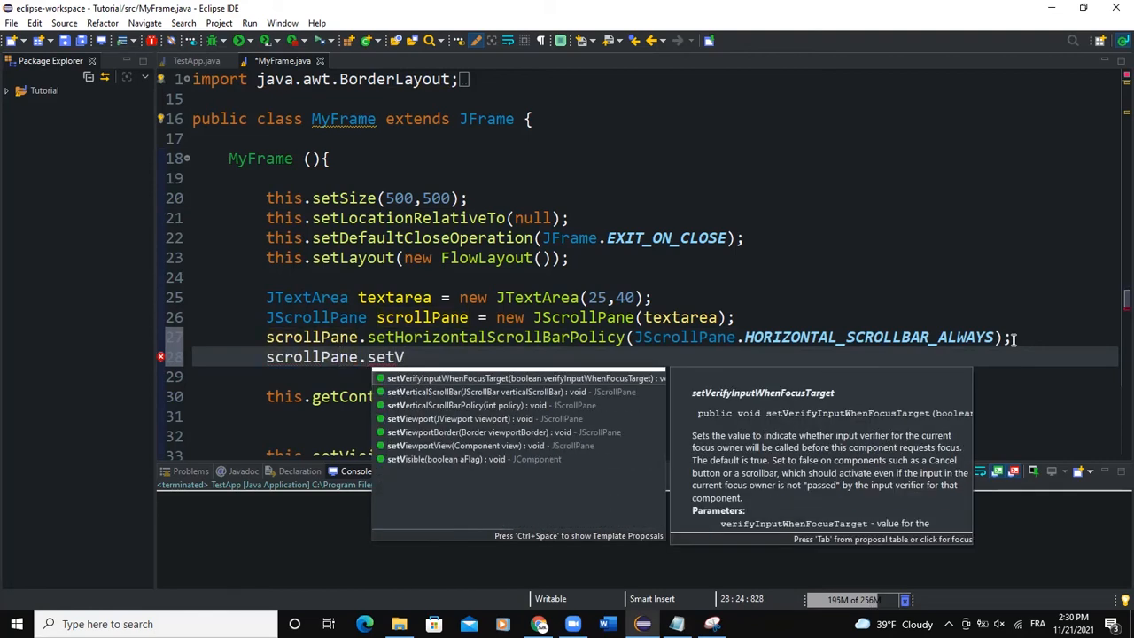
{"action": "type", "text": "erticalScrollBarPolic"}
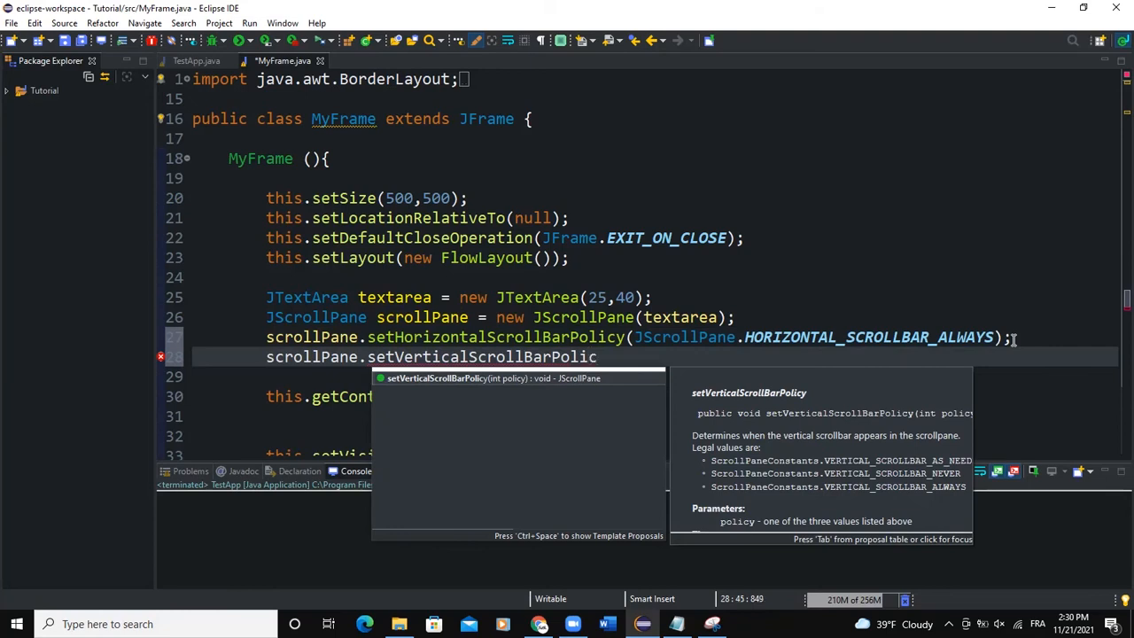
{"action": "type", "text": "(JScrollPane.VERTICAL_SCROLLBAR_ALWAYS);"}
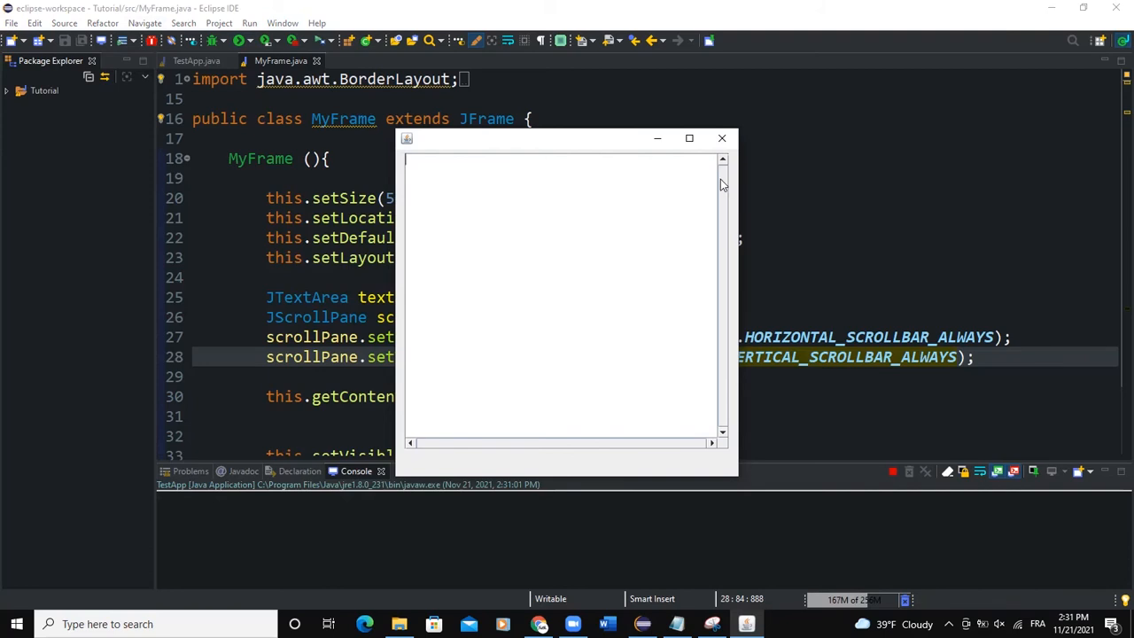
{"action": "mouse_move", "coordinate": [434, 447]}
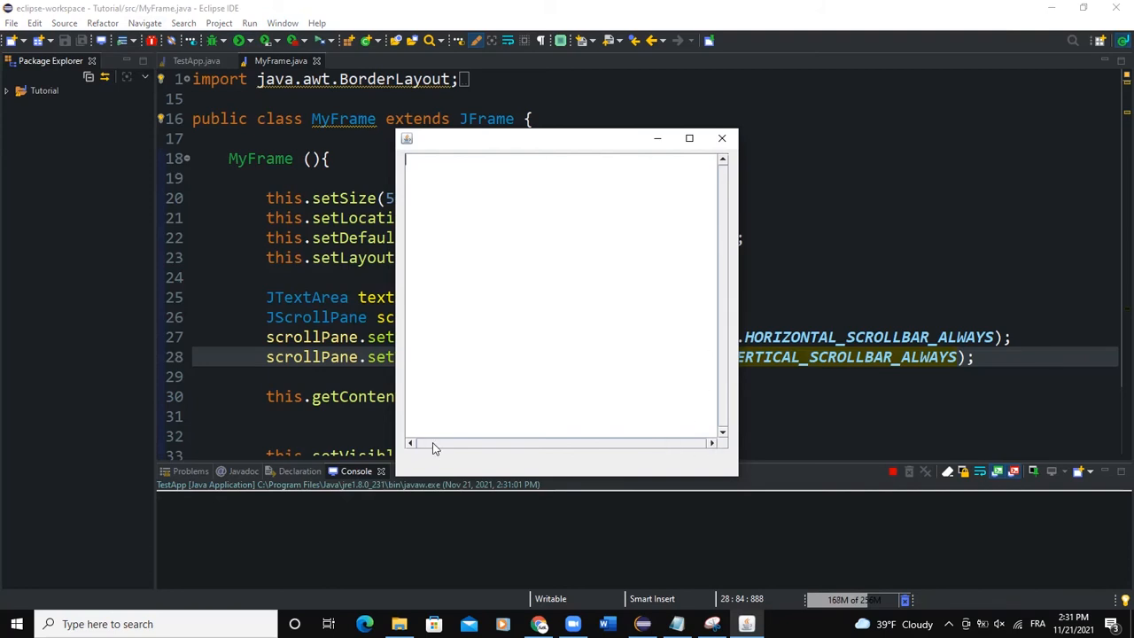
{"action": "mouse_move", "coordinate": [765, 186]}
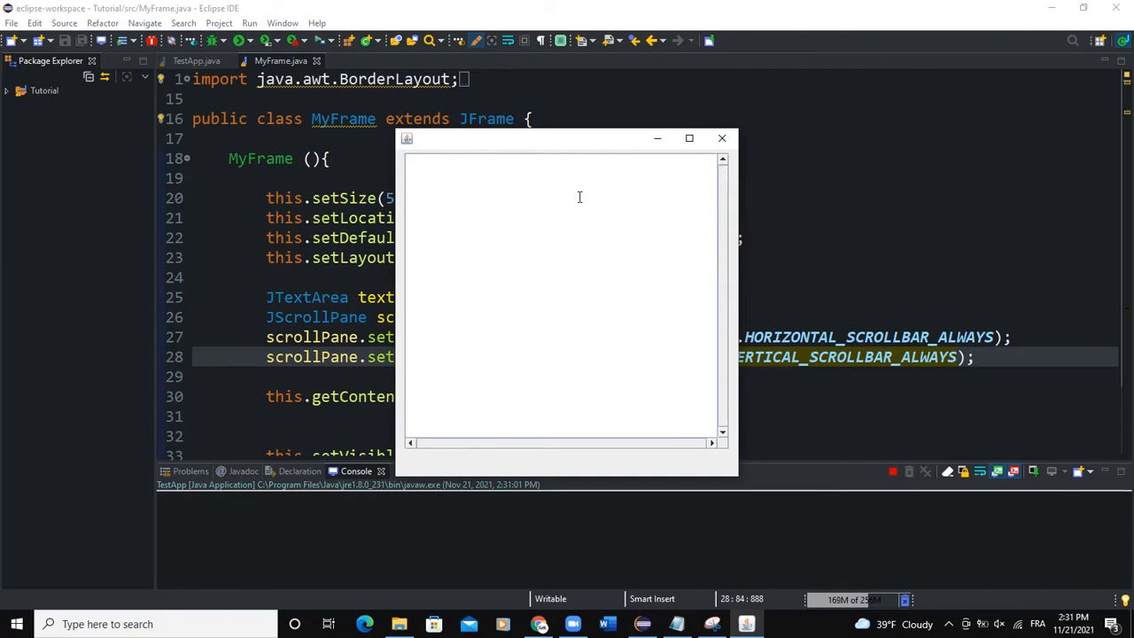
Step: Focus the running text window showing unwrapped text, then close it
{"action": "left_click", "coordinate": [721, 138]}
{"action": "type", "text": "mmmmmmmmmmmmmmmmmmmmmmmmmmmmmmmmmmmmmmmmmmmmmmmmmmmmmakdlg"}
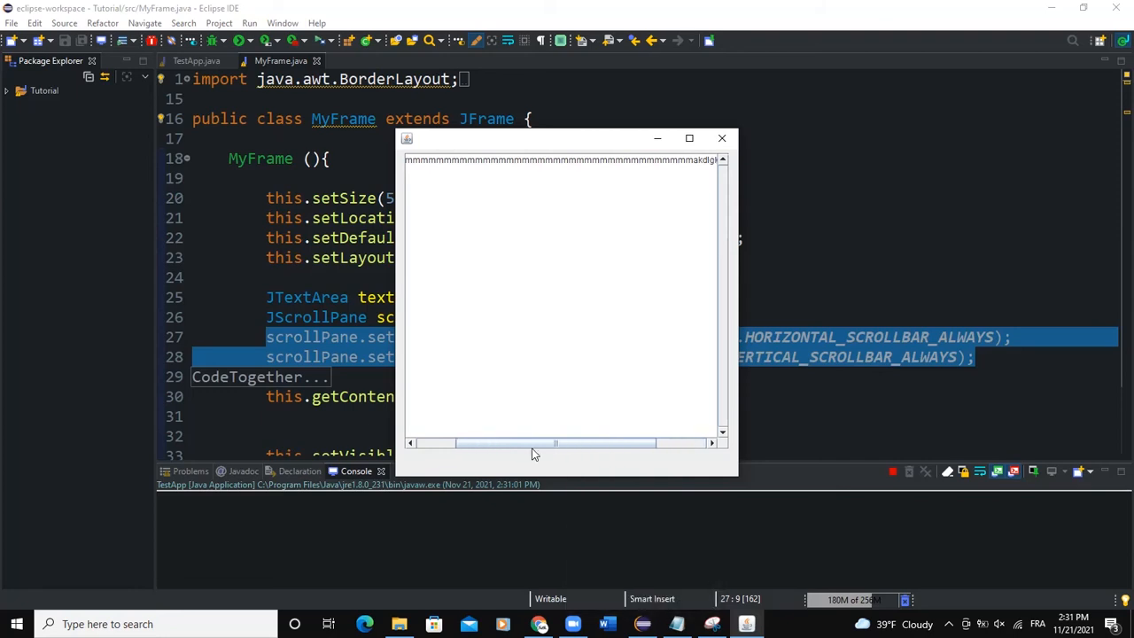
{"action": "left_click", "coordinate": [721, 138]}
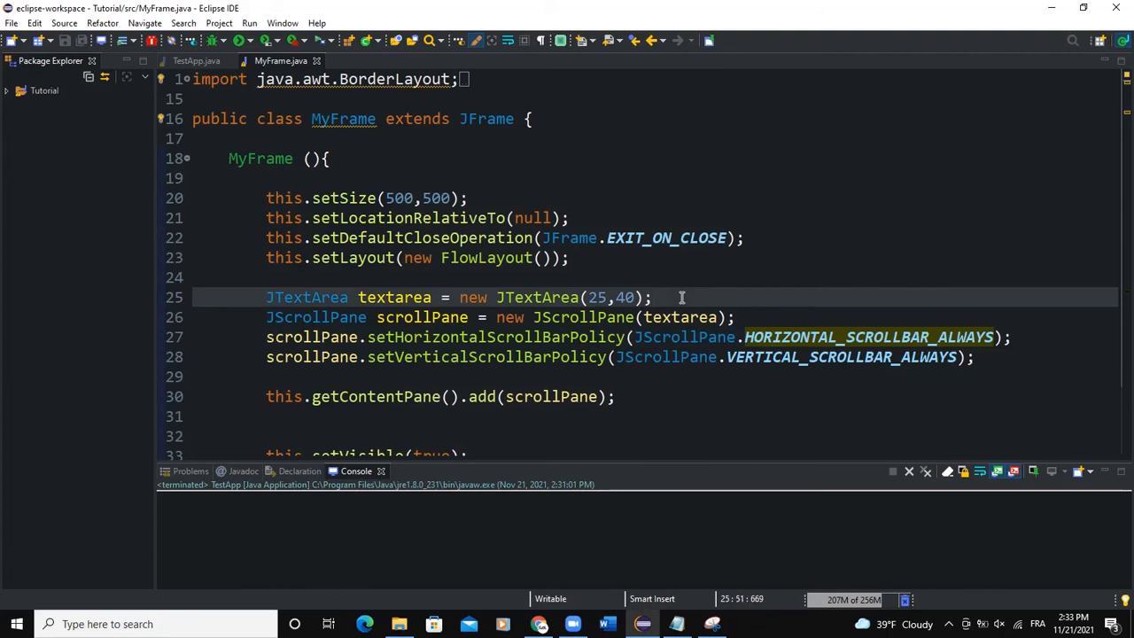
Step: Add textarea.setLineWrap(true) right after the JTextArea declaration
{"action": "type", "text": "textarea.line"}
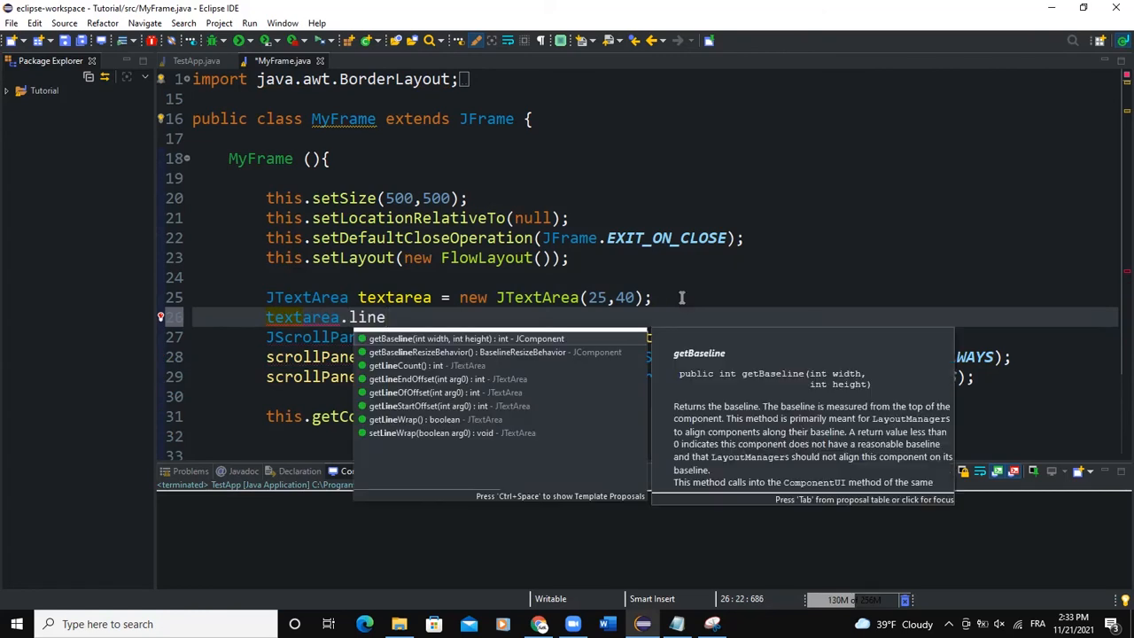
{"action": "key", "text": "BackSpace"}
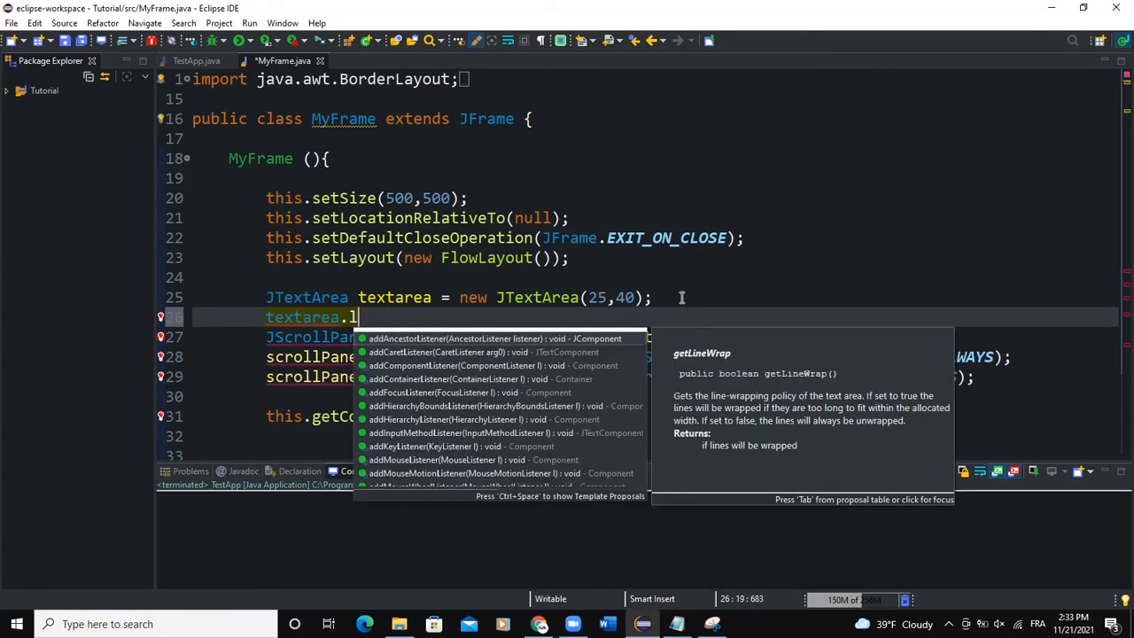
{"action": "type", "text": "setLineWrap(tru"}
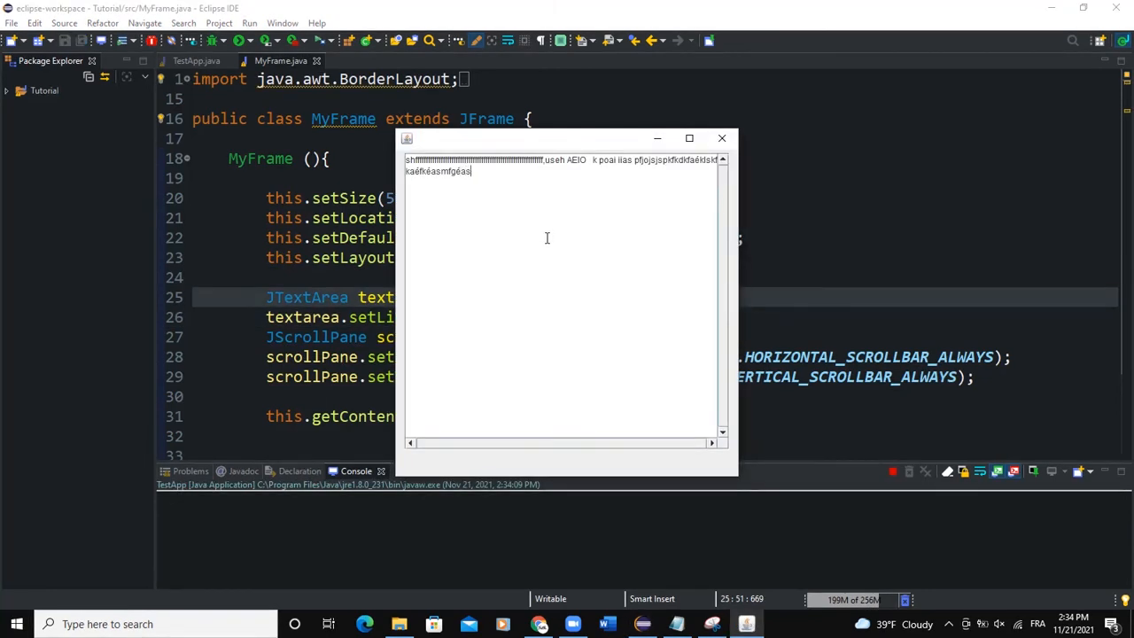
Step: Type a long gibberish line to confirm it wraps, then close the running window
{"action": "type", "text": "méasméasmf fkjaksfaksf kfkafaklsfkaséféa sfk lskklgék kl g"}
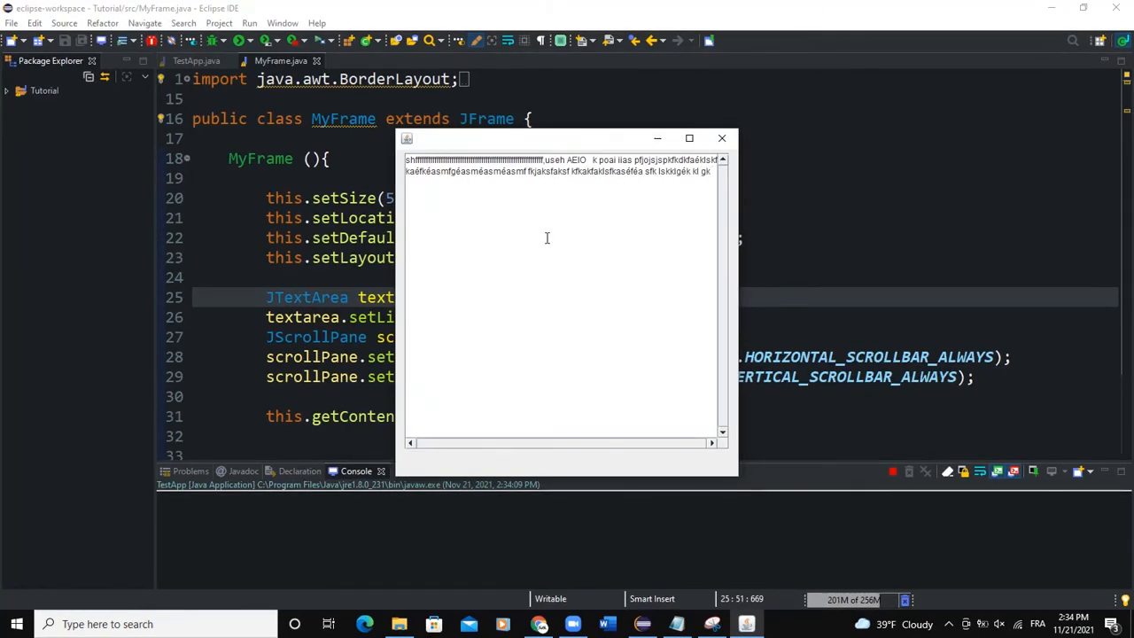
{"action": "type", "text": "kgAé SKGSL"}
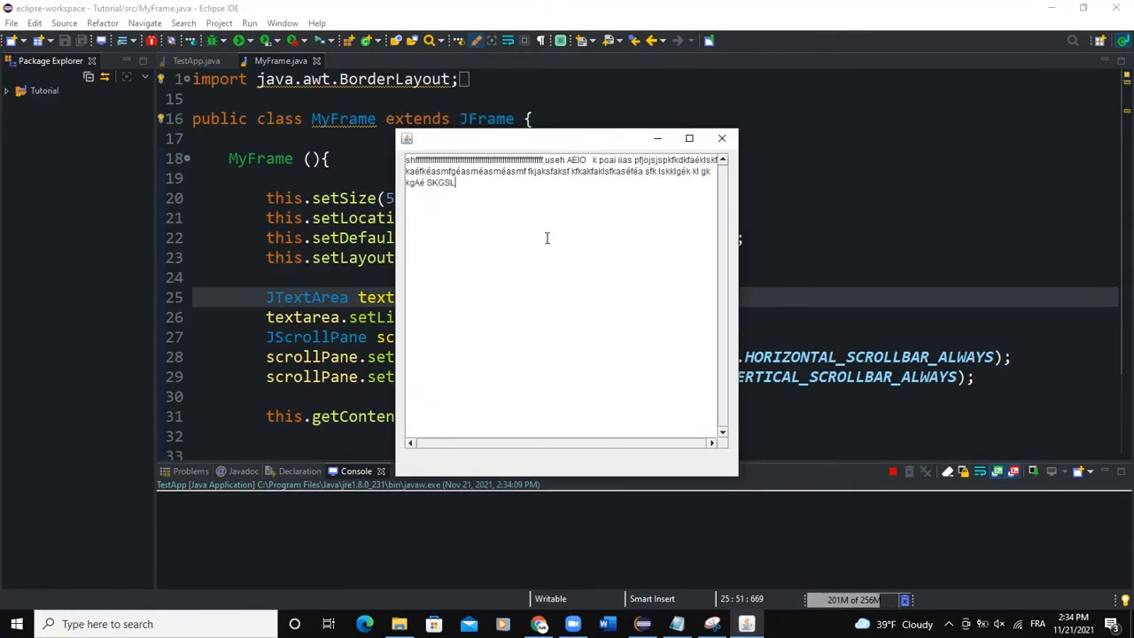
{"action": "type", "text": "GAKéFGAKLKGéALXKGéLAKSDéGéLAGAéKG"}
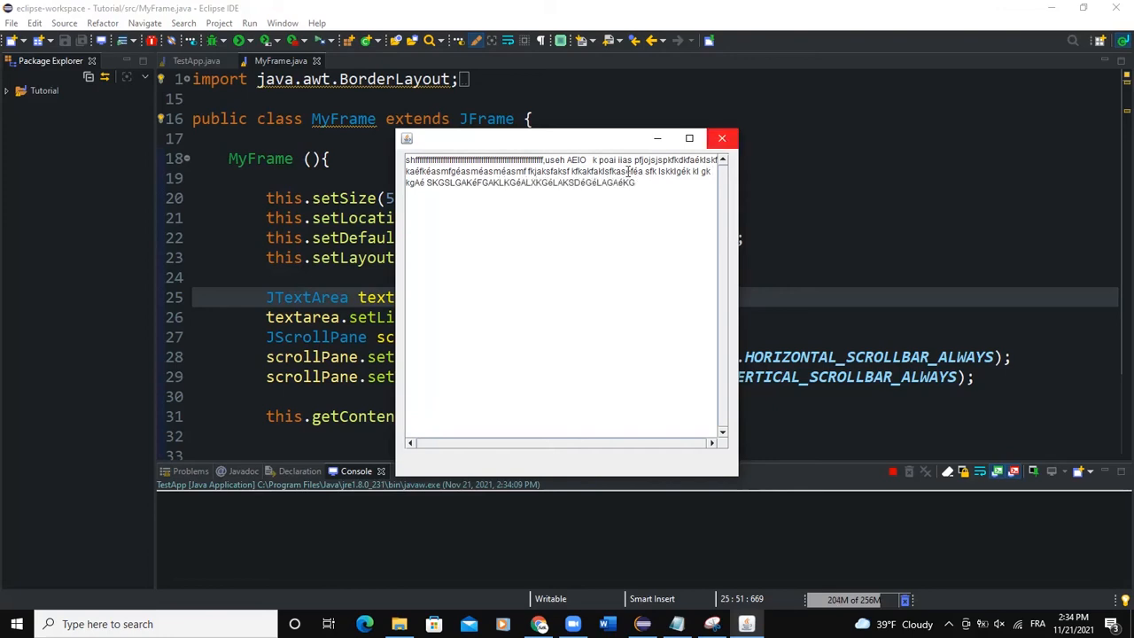
{"action": "left_click", "coordinate": [721, 138]}
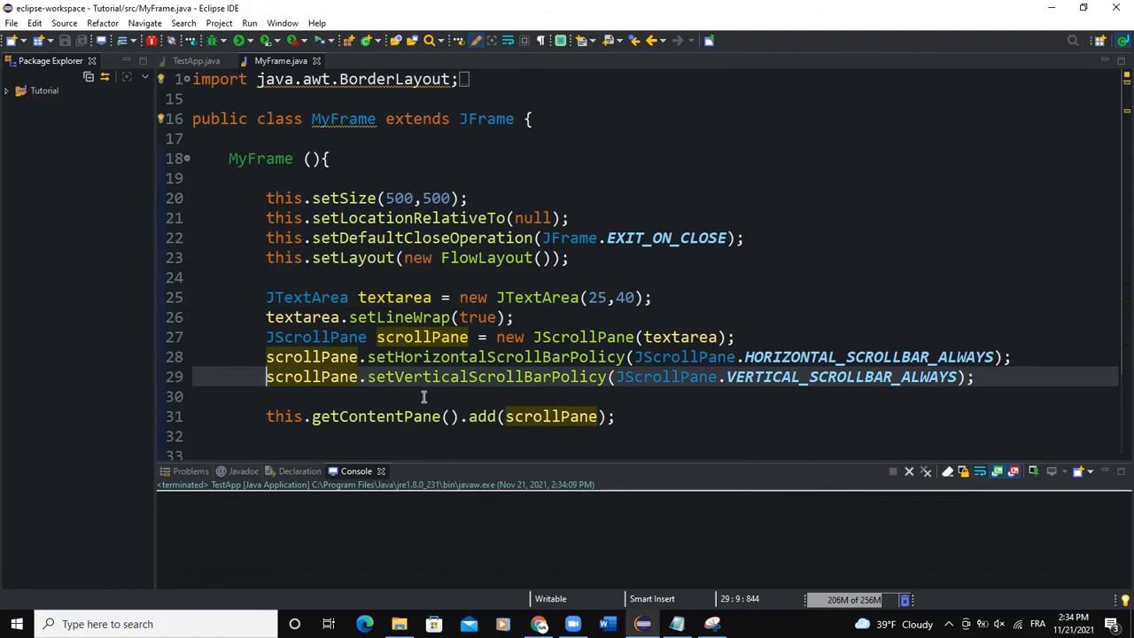
Step: Comment out the horizontal scrollbar policy line with //, run, and scroll the Lorem Ipsum text
{"action": "type", "text": "//"}
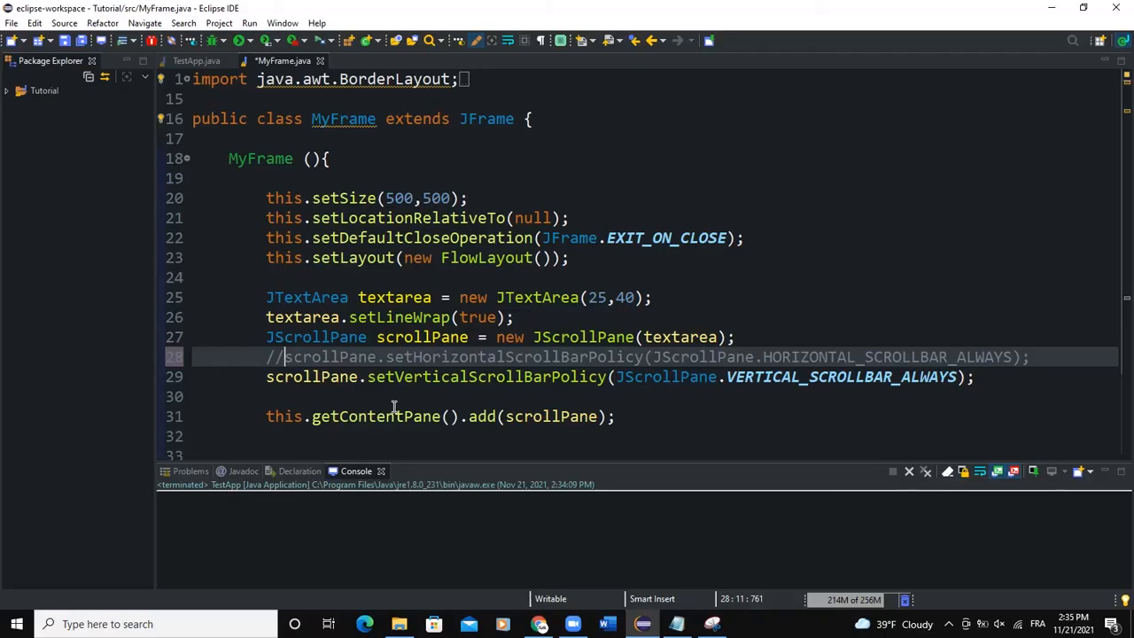
{"action": "left_click", "coordinate": [248, 39]}
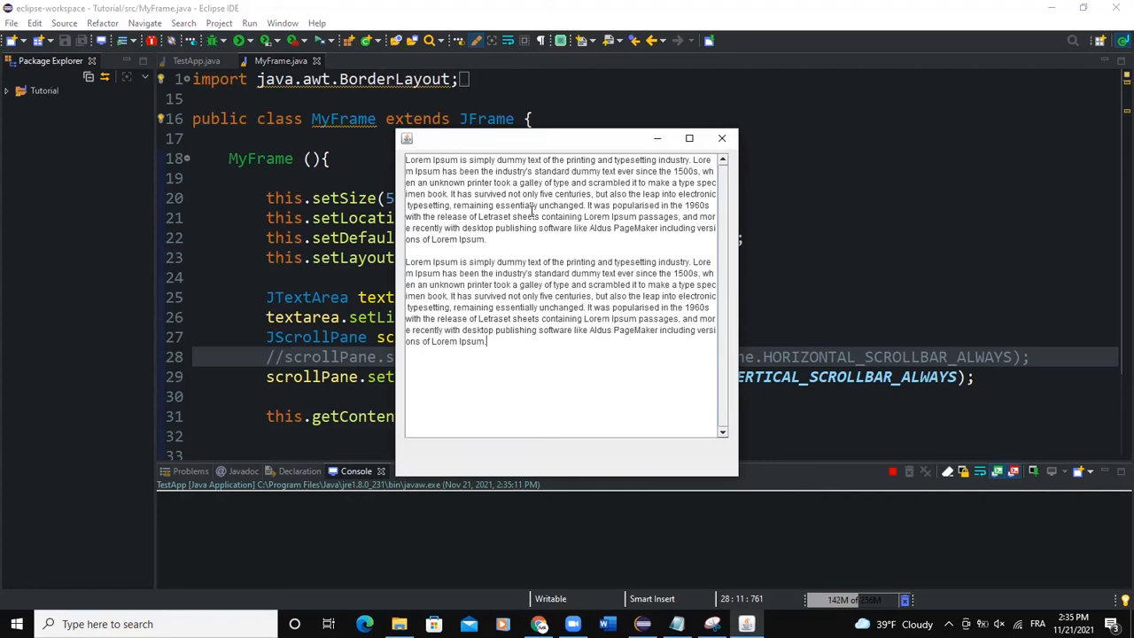
{"action": "scroll", "scroll_direction": "down", "scroll_amount": 3}
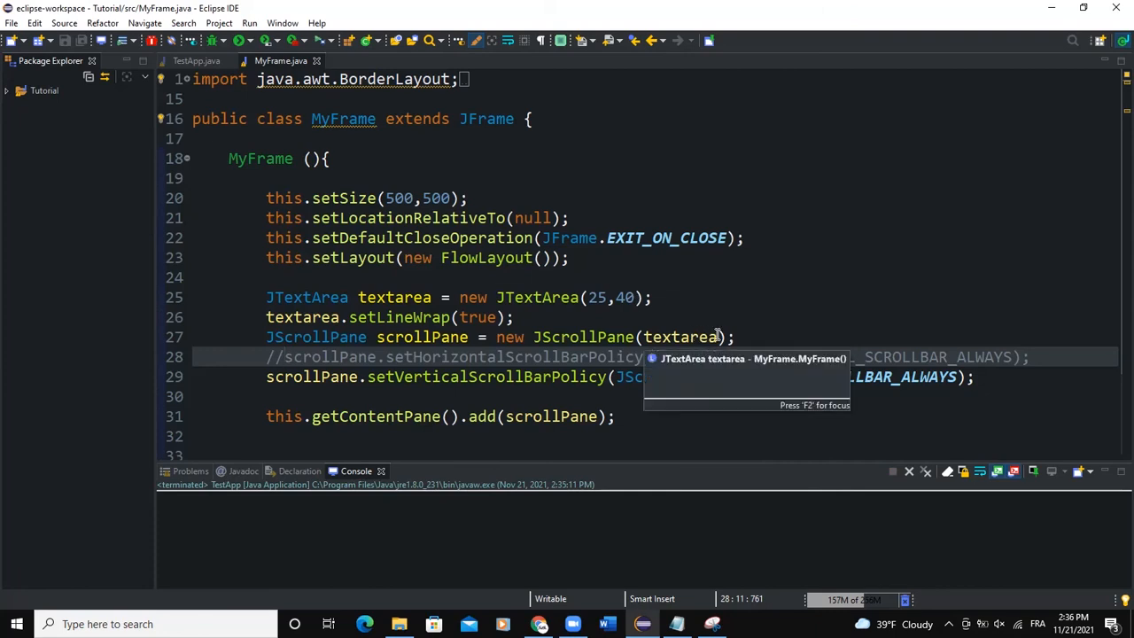
Step: Write textarea.setMargin(new Insets(10,10,10,10)); after the setLineWrap line
{"action": "type", "text": "TE"}
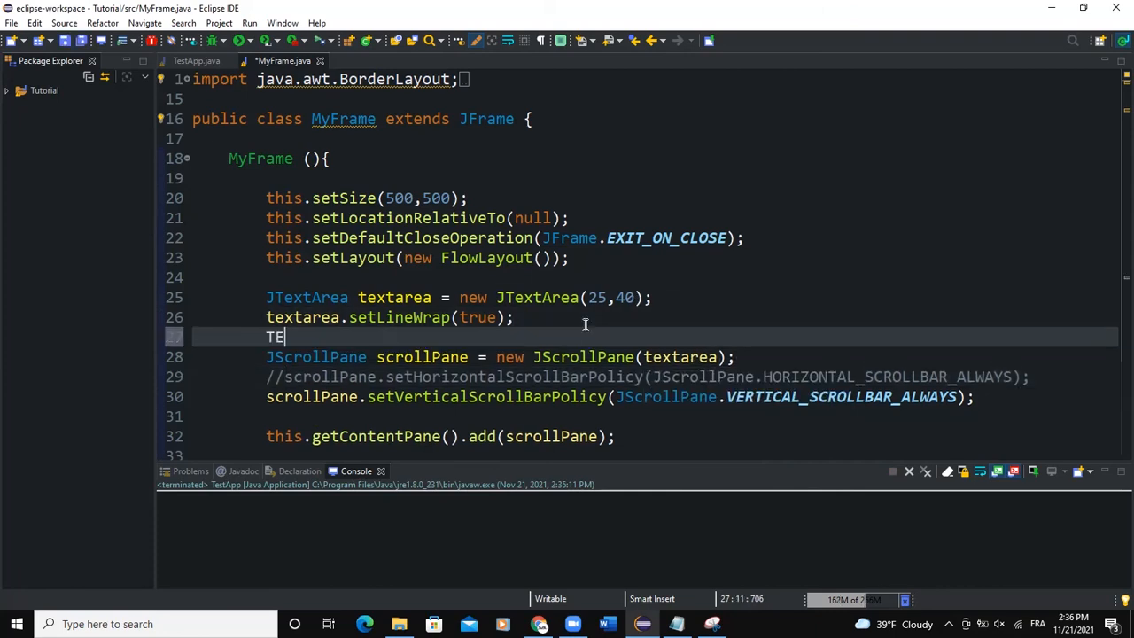
{"action": "key", "text": "BackSpace"}
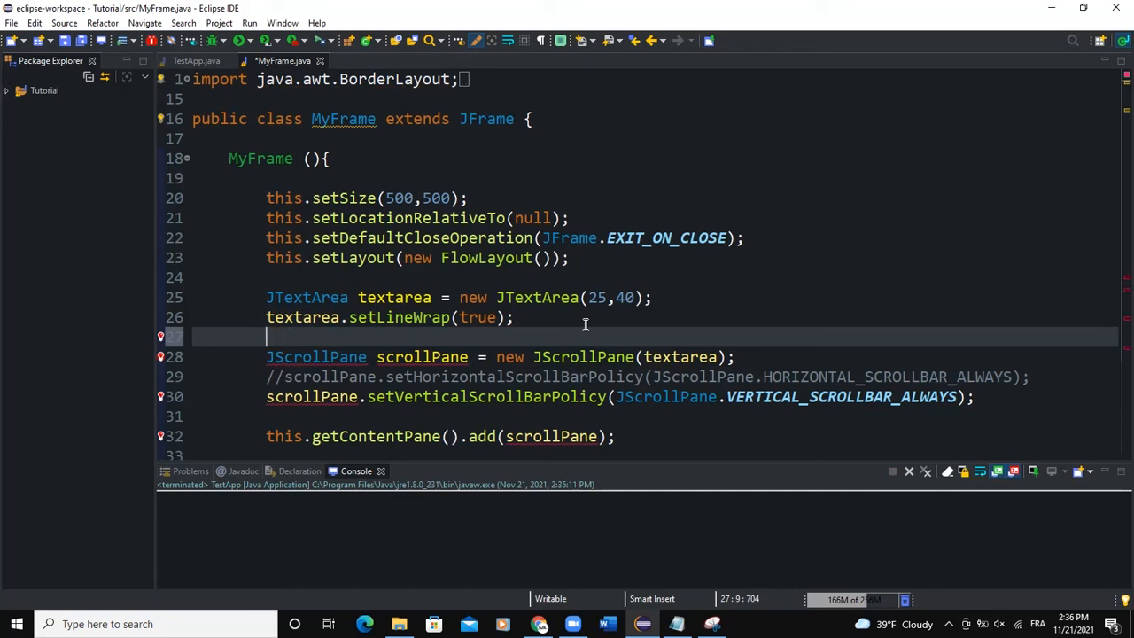
{"action": "type", "text": "textarea"}
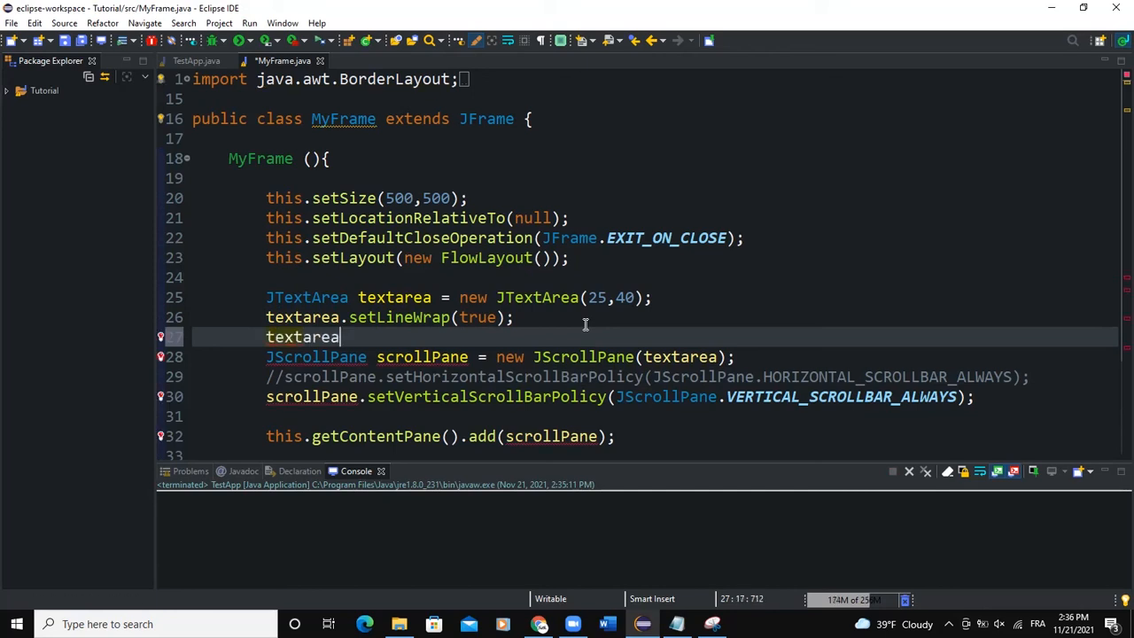
{"action": "type", "text": ".setMargin(new);"}
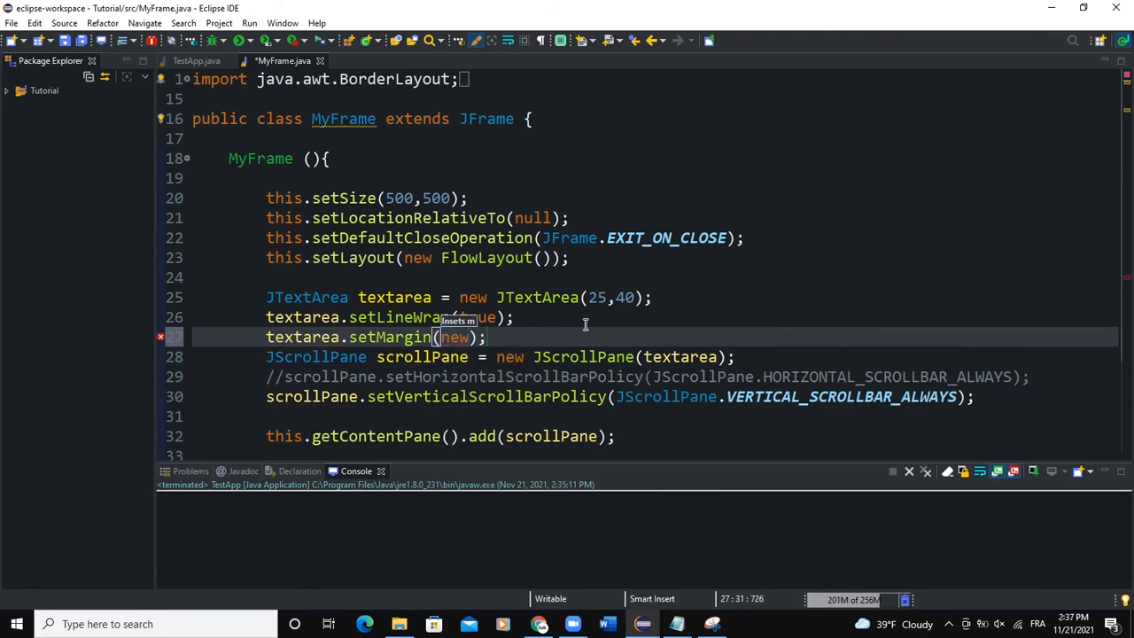
{"action": "type", "text": "Inse"}
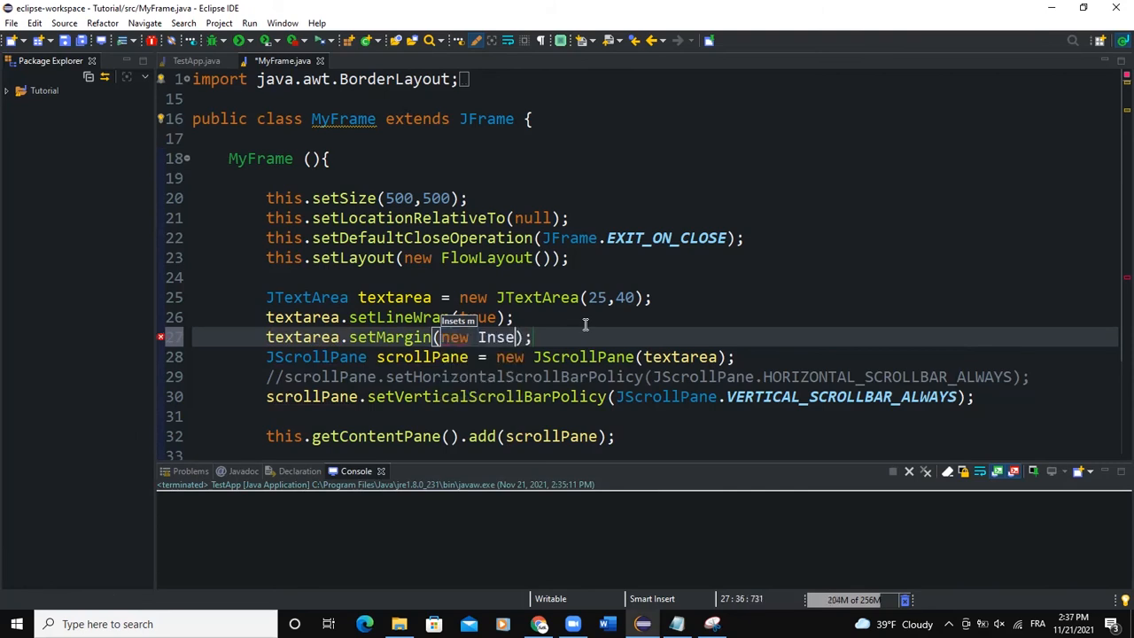
{"action": "type", "text": "(10,10,10"}
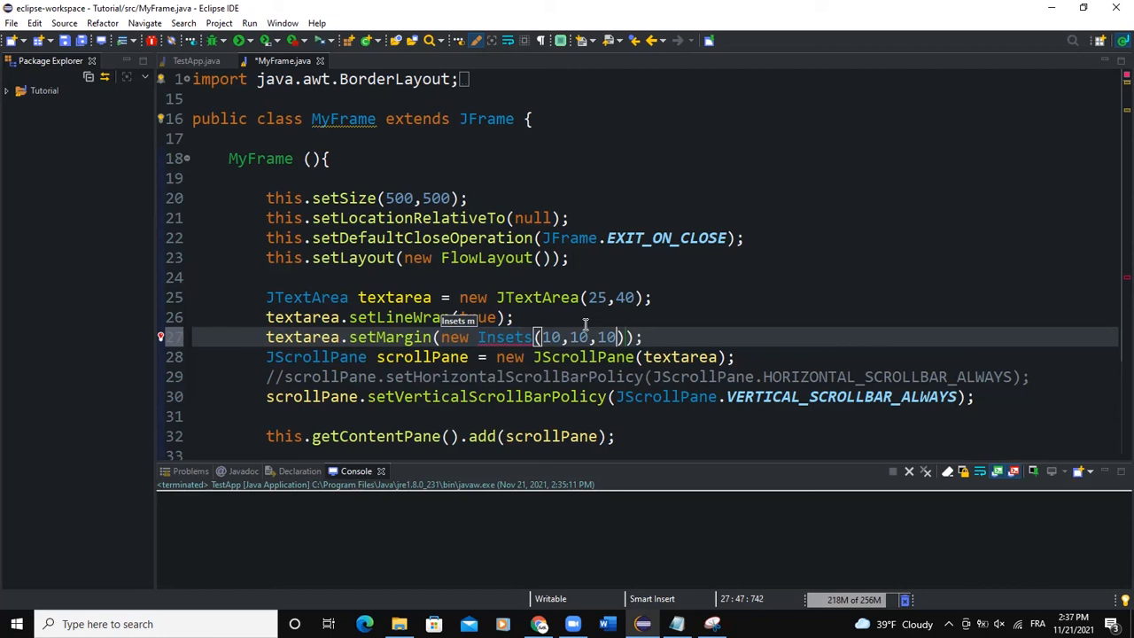
{"action": "type", "text": ",10"}
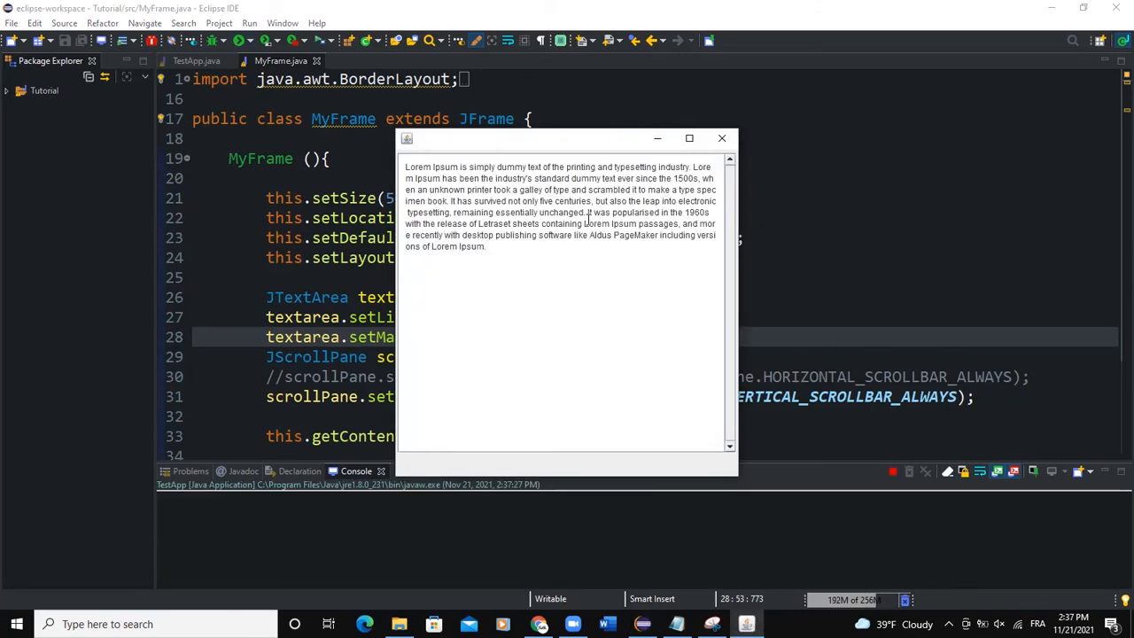
Step: Inspect the padded, wrapped Lorem Ipsum in the running frame, widen it, then close it
{"action": "scroll", "scroll_direction": "down", "scroll_amount": 3}
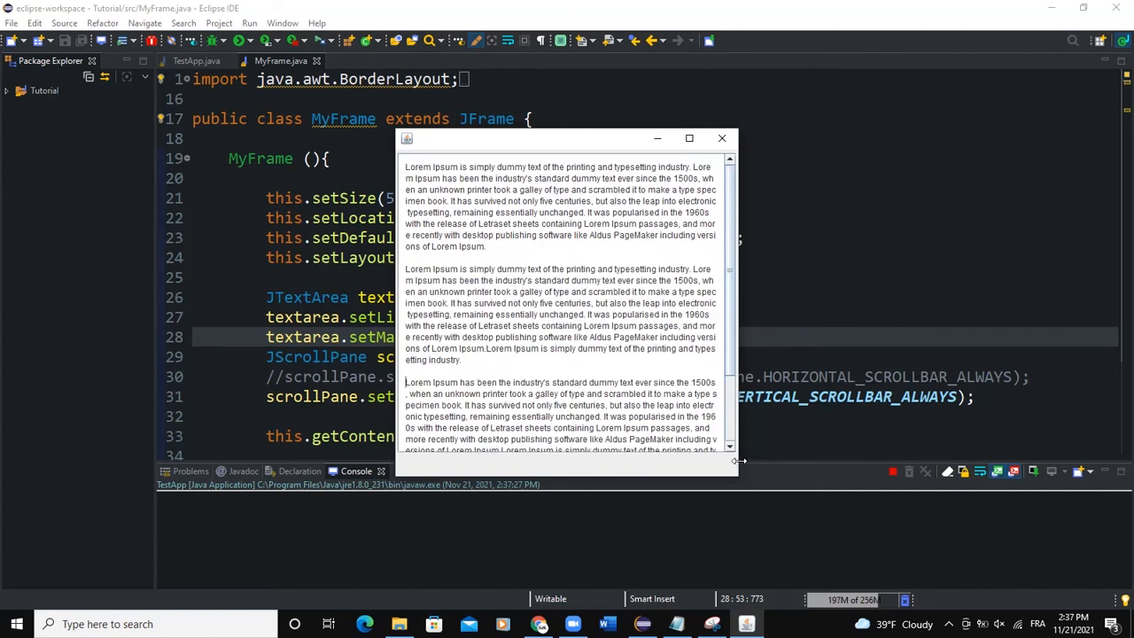
{"action": "left_click_drag", "start_coordinate": [740, 461], "coordinate": [790, 539]}
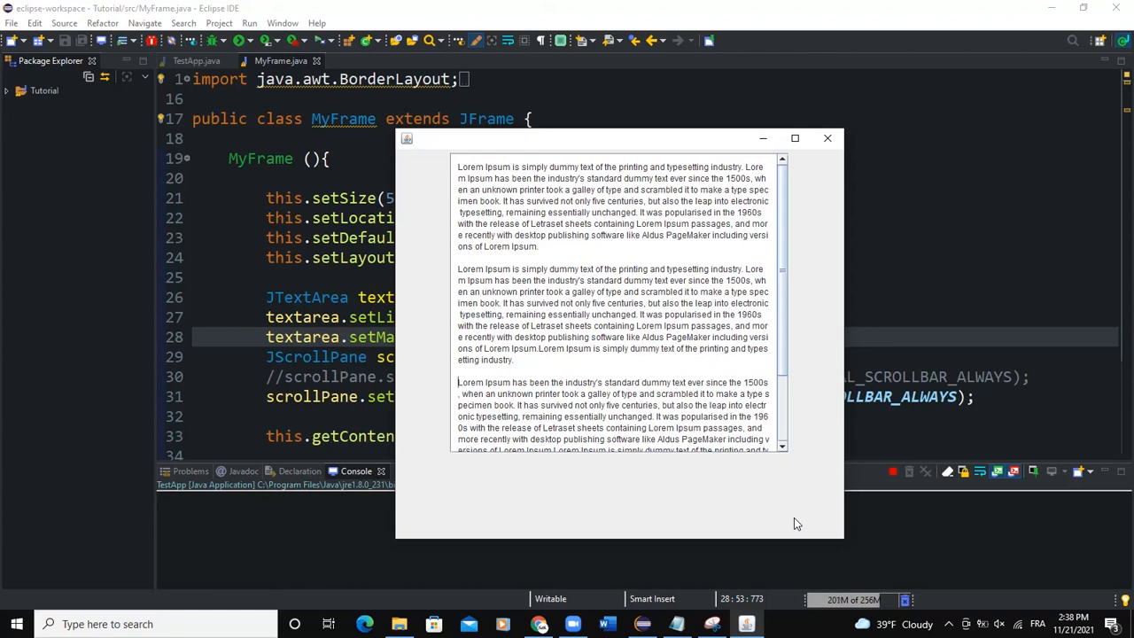
{"action": "mouse_move", "coordinate": [819, 143]}
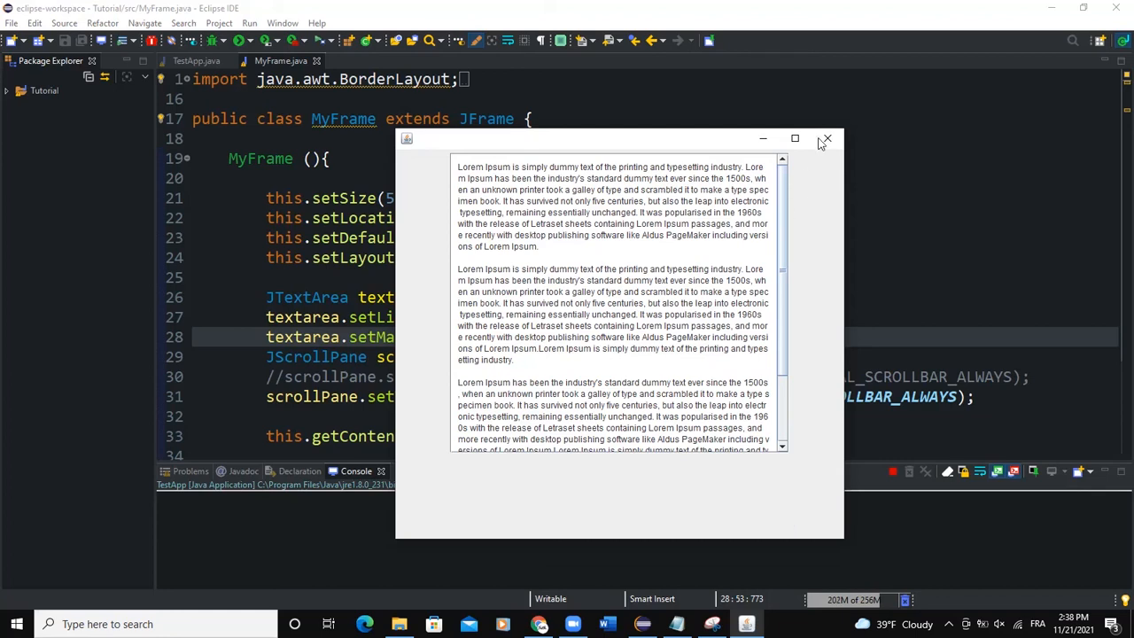
{"action": "left_click", "coordinate": [826, 138]}
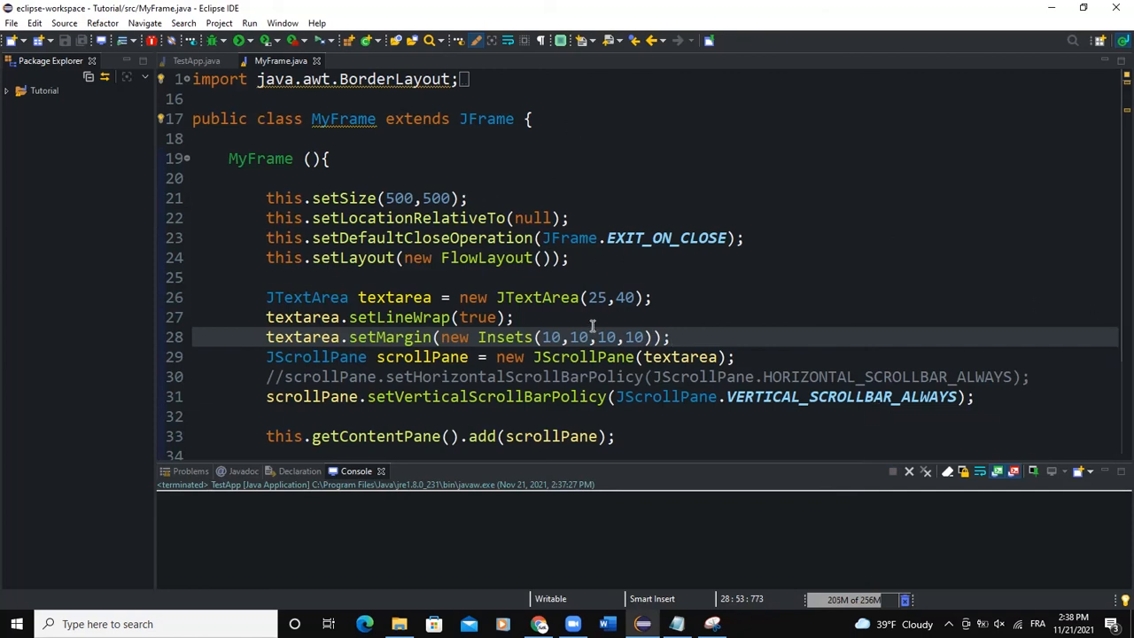
{"action": "left_click", "coordinate": [670, 336]}
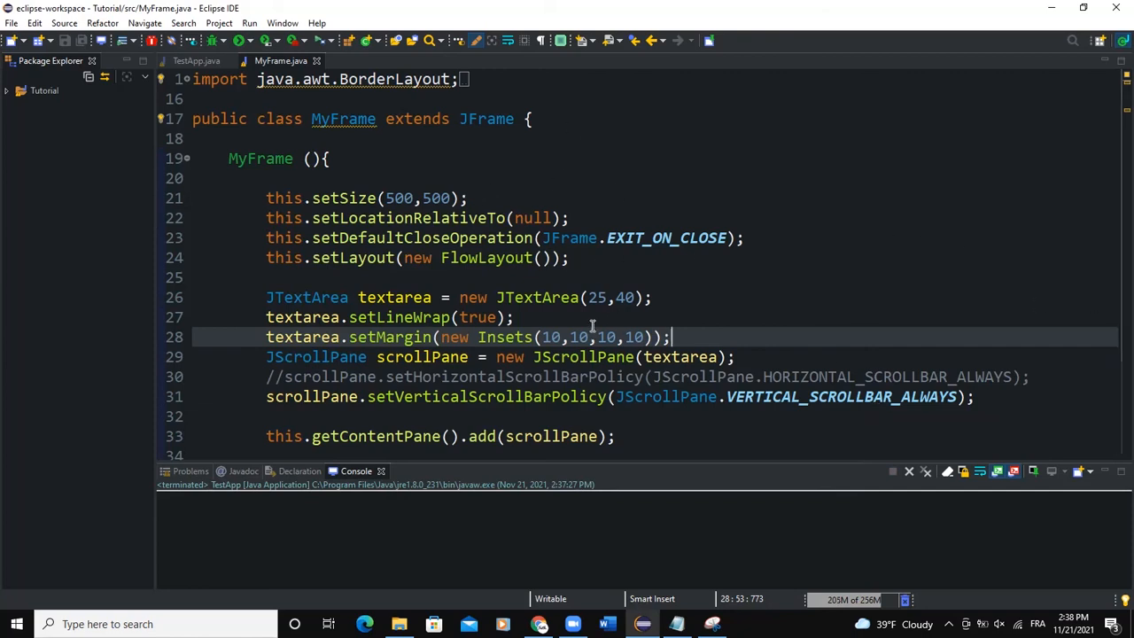